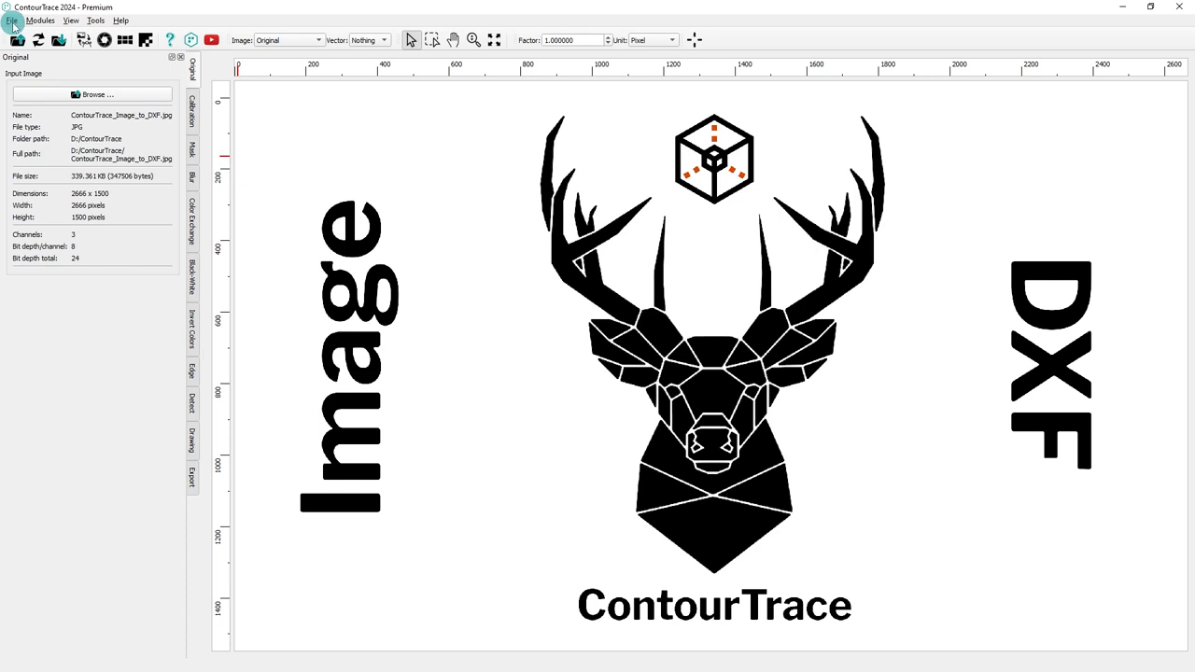
Show the File menu commands and try the Ctrl+O open and Ctrl+S save shortcuts
{"action": "left_click", "coordinate": [13, 20]}
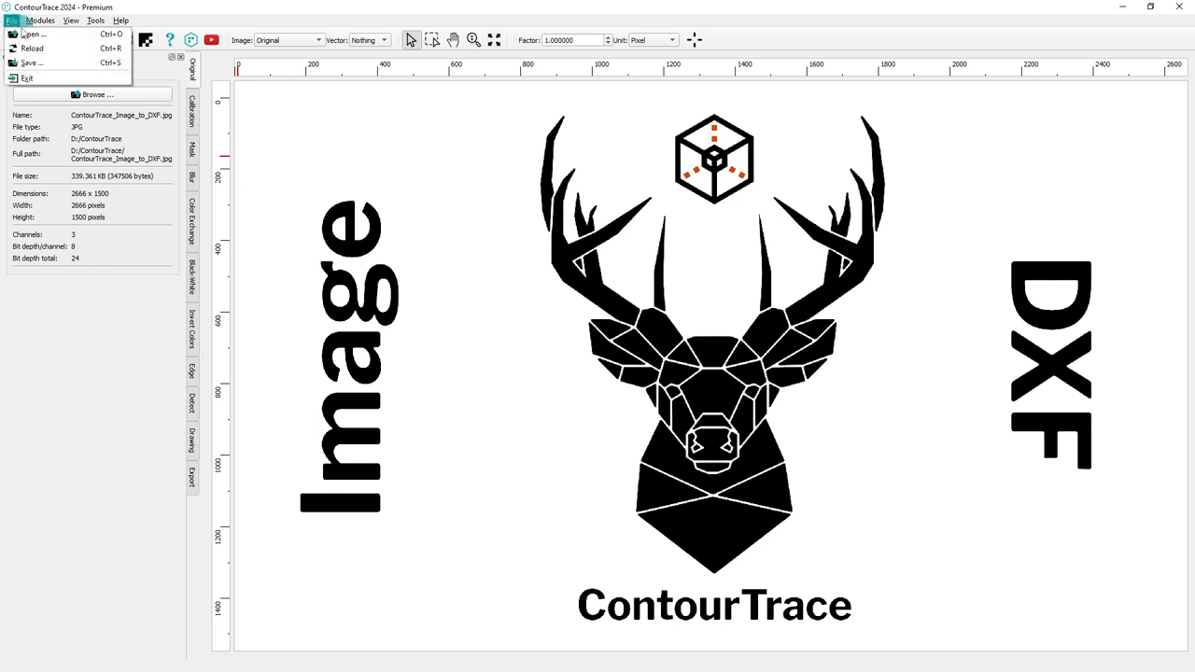
{"action": "mouse_move", "coordinate": [34, 35]}
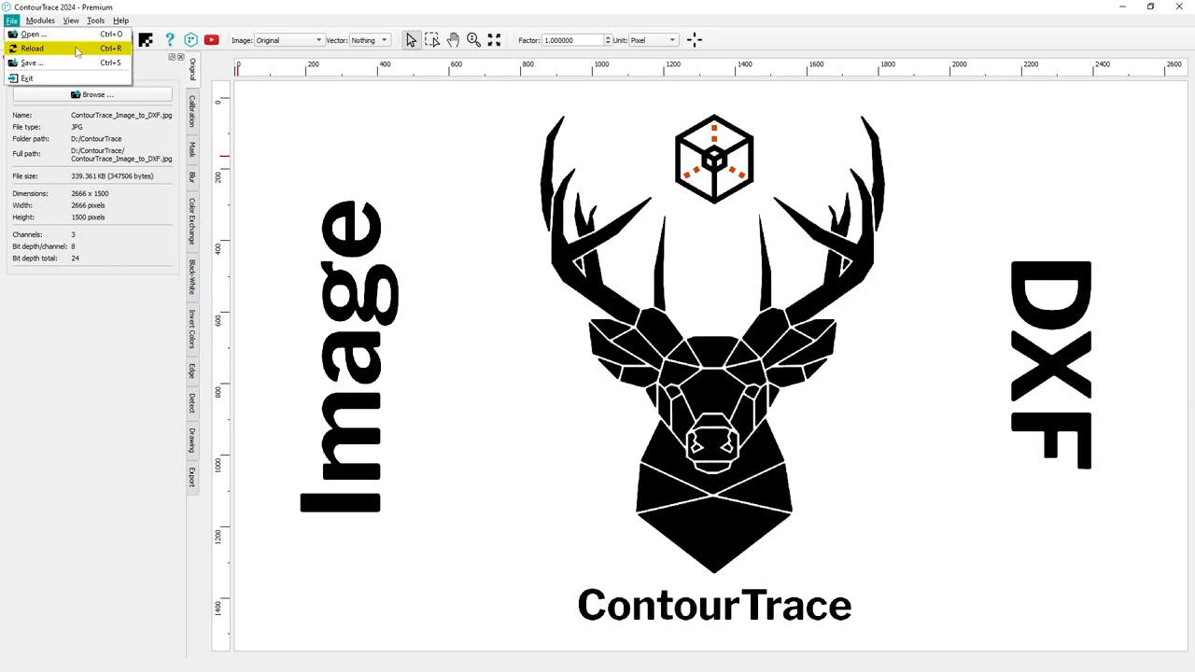
{"action": "mouse_move", "coordinate": [38, 62]}
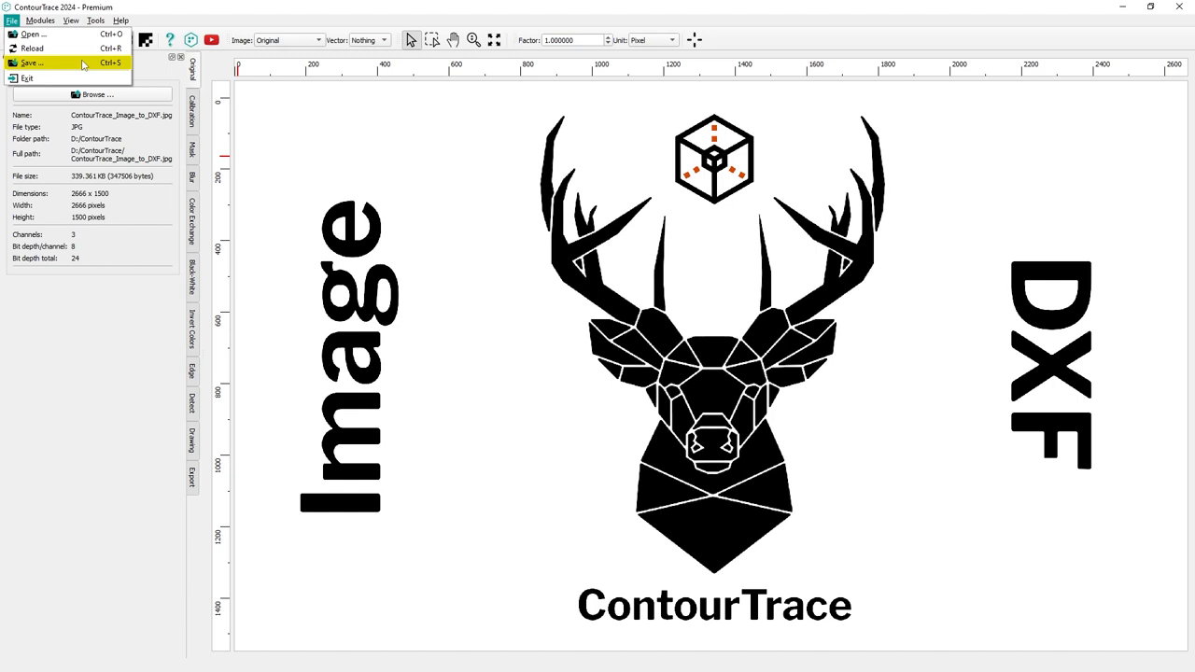
{"action": "mouse_move", "coordinate": [47, 78]}
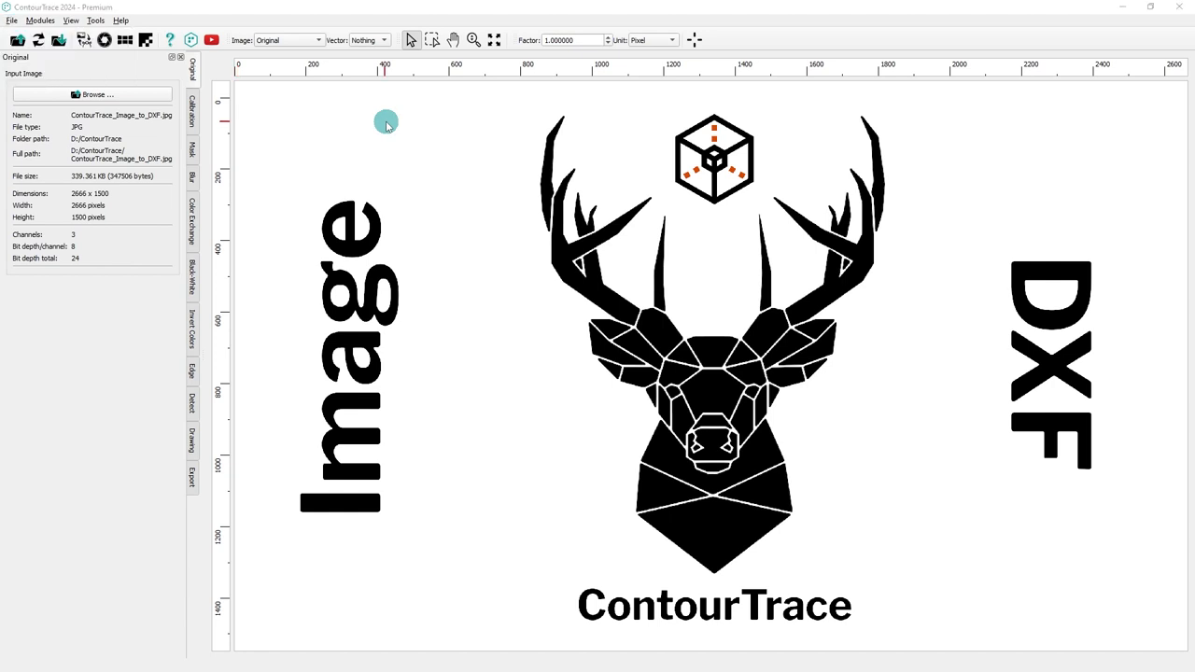
{"action": "key", "text": "ctrl+o"}
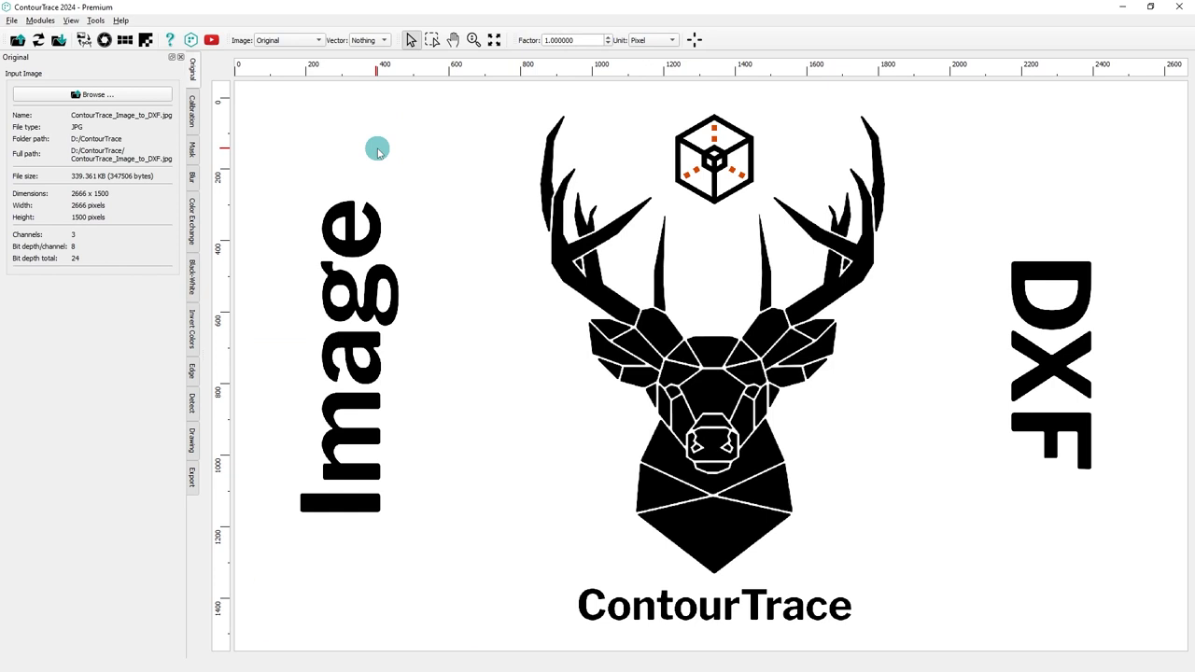
{"action": "key", "text": "ctrl+s"}
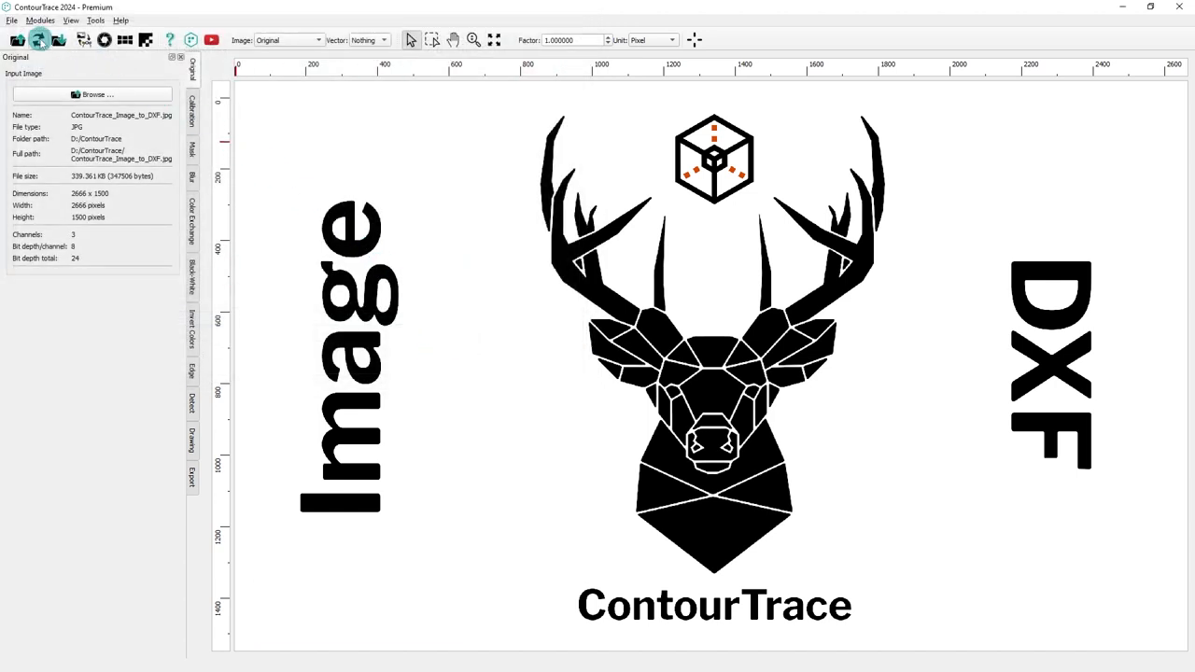
{"action": "mouse_move", "coordinate": [39, 39]}
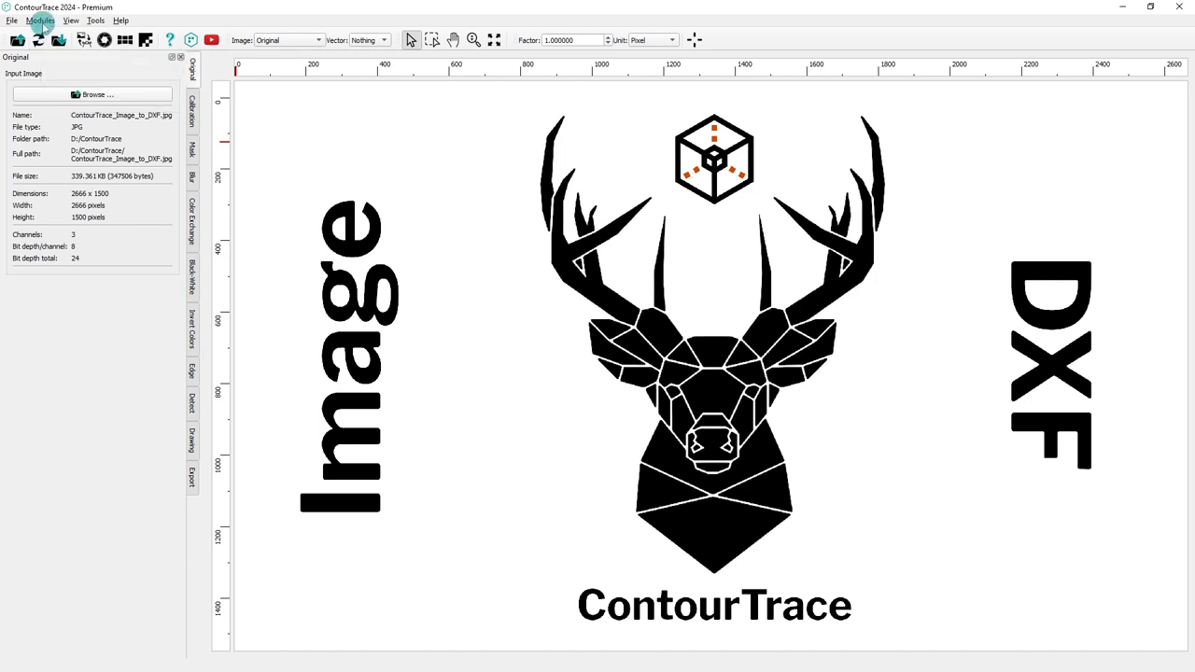
Launch the Camera Calibration module from the Modules menu
{"action": "left_click", "coordinate": [40, 20]}
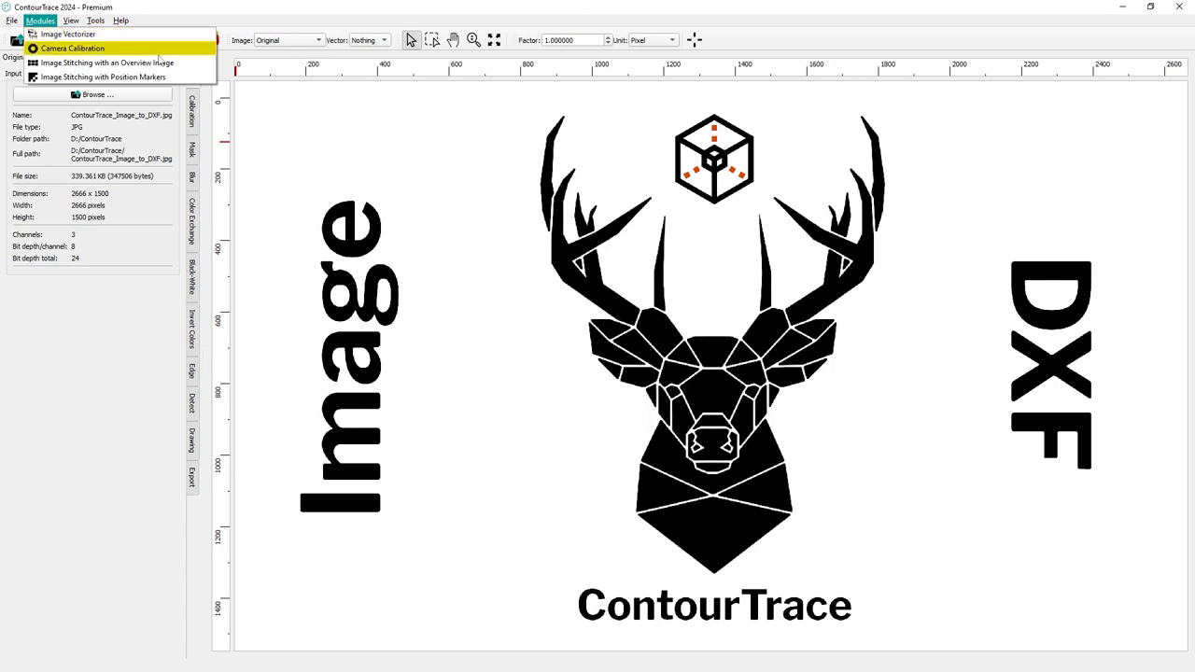
{"action": "mouse_move", "coordinate": [104, 63]}
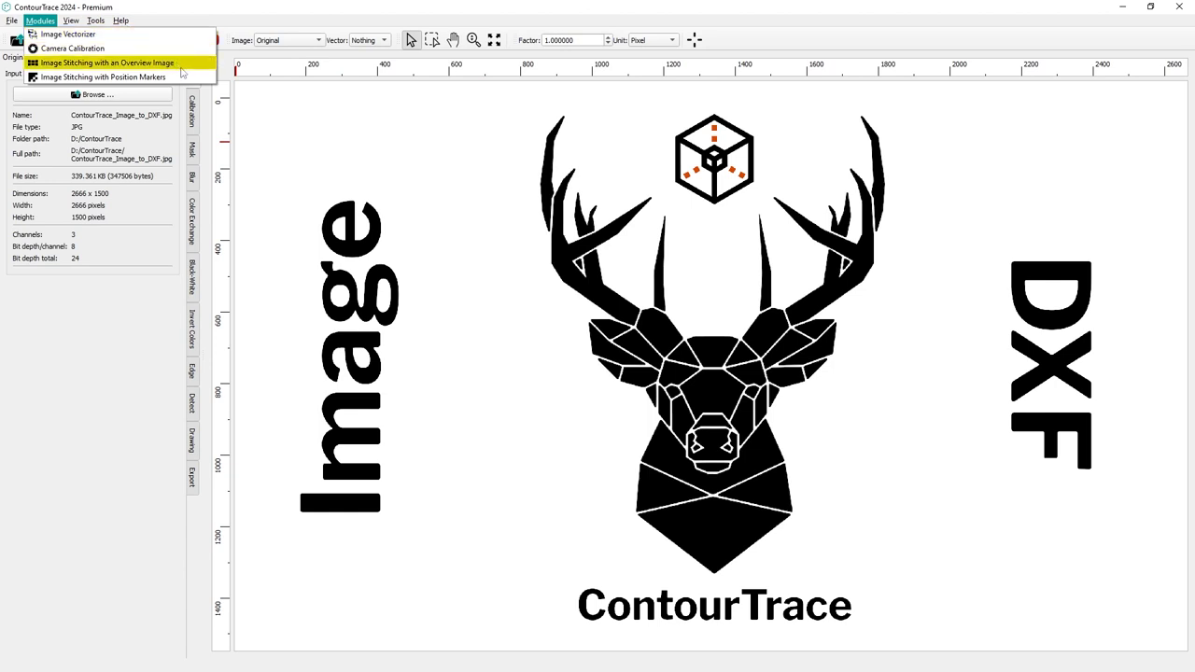
{"action": "mouse_move", "coordinate": [112, 77]}
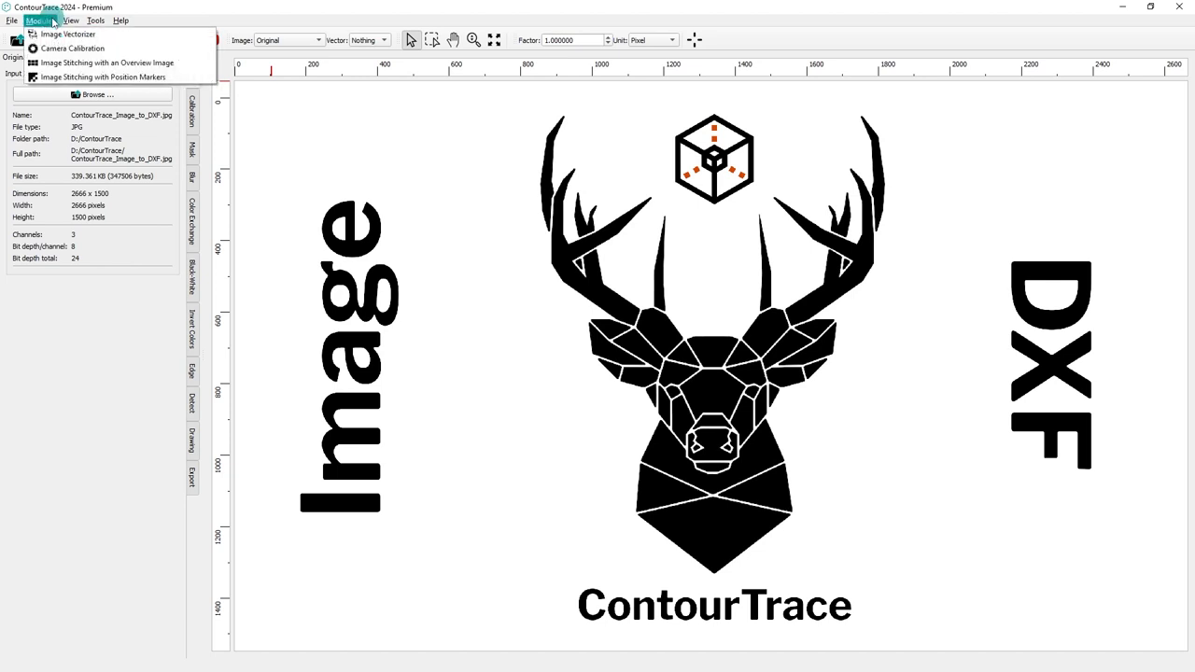
{"action": "left_click", "coordinate": [72, 48]}
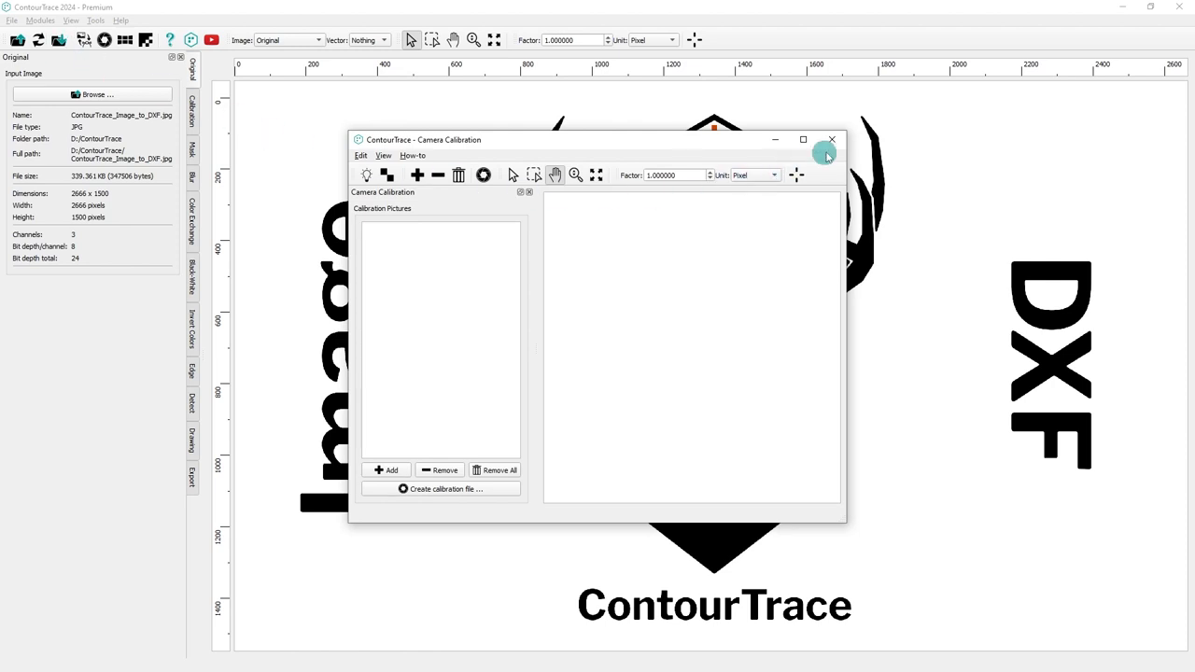
Close Camera Calibration, then open and close Image Stitching with Position Markers, confirming with Yes
{"action": "left_click", "coordinate": [830, 139]}
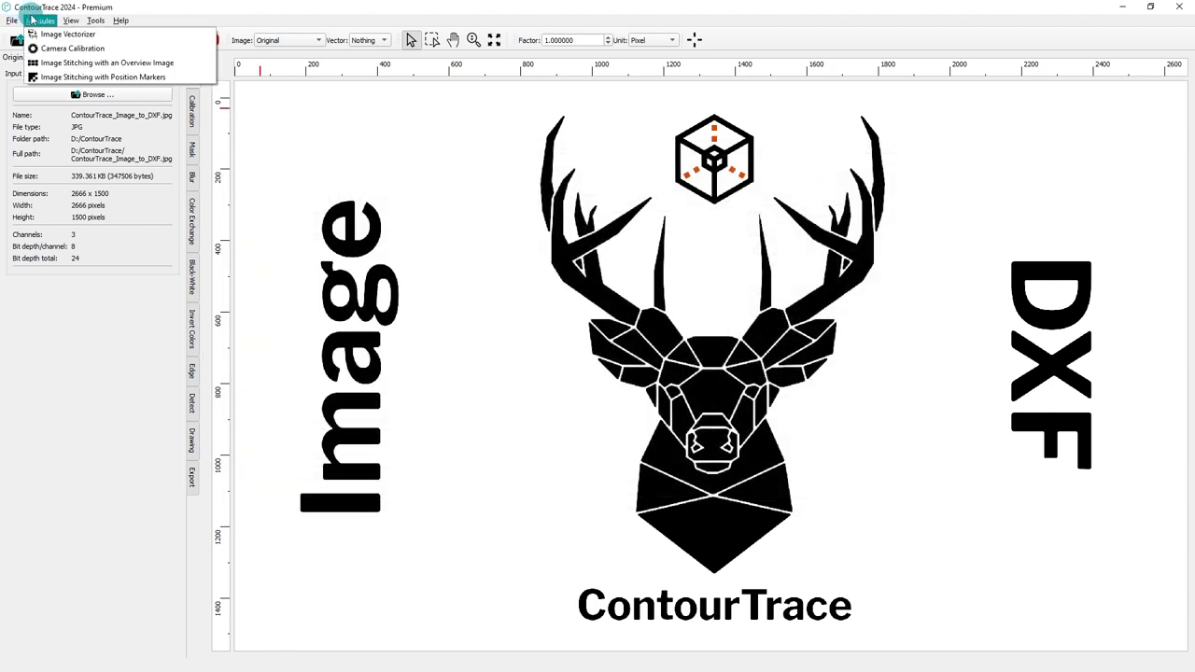
{"action": "left_click", "coordinate": [106, 77]}
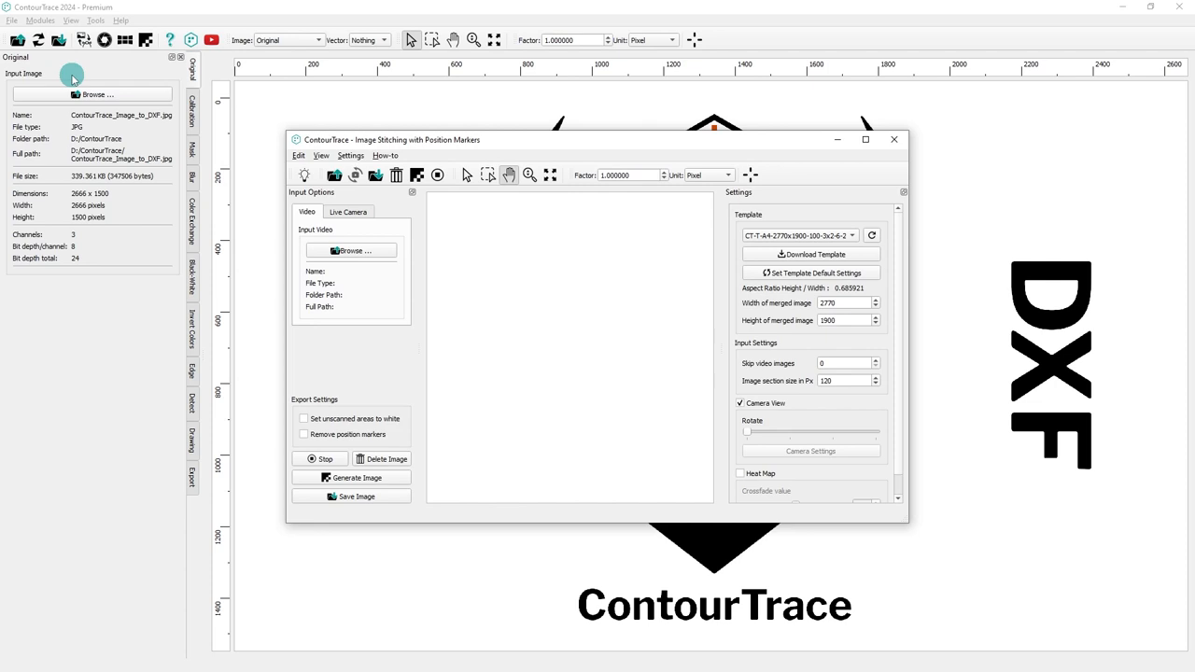
{"action": "mouse_move", "coordinate": [434, 301]}
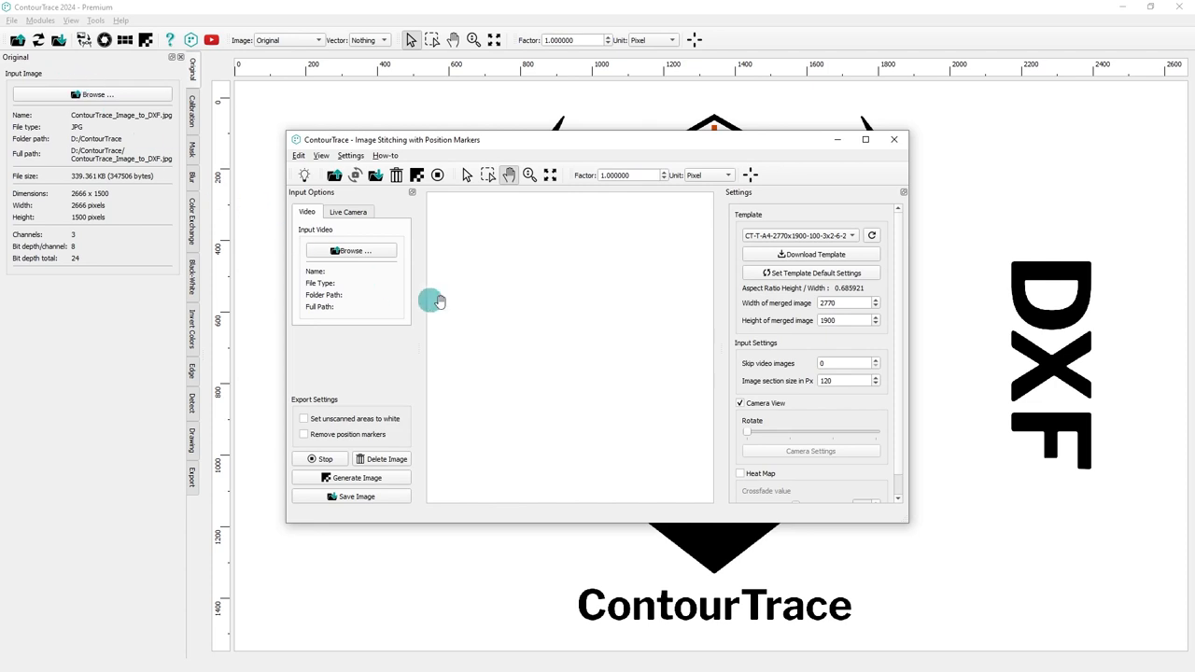
{"action": "left_click", "coordinate": [893, 139]}
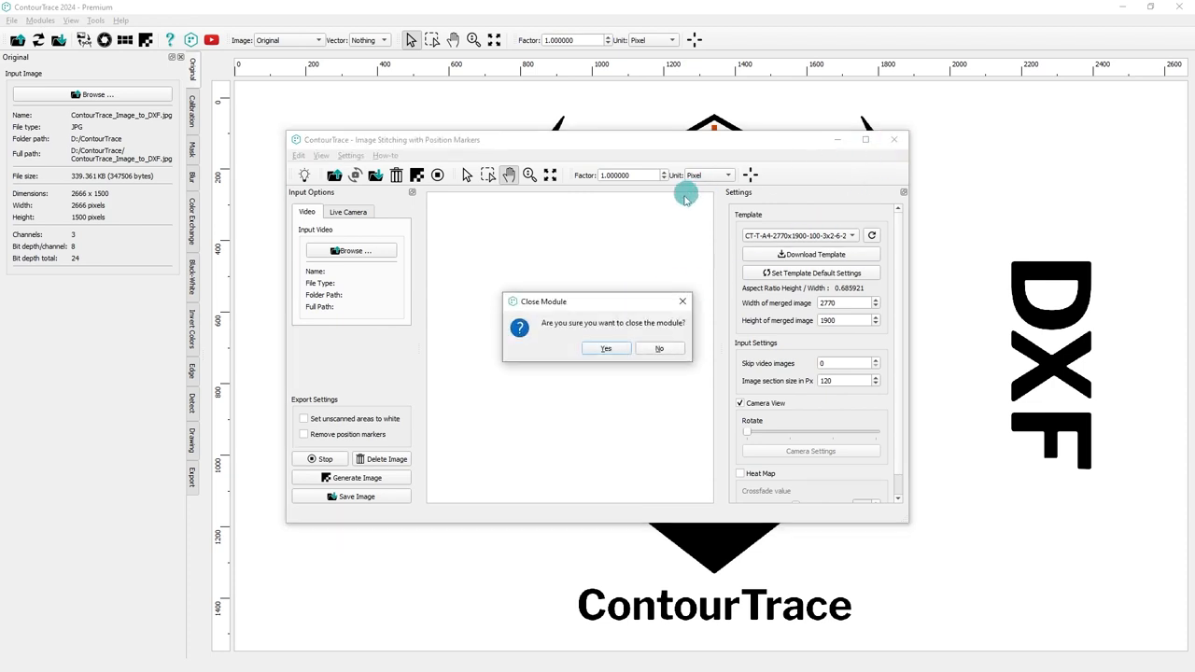
{"action": "left_click", "coordinate": [606, 348]}
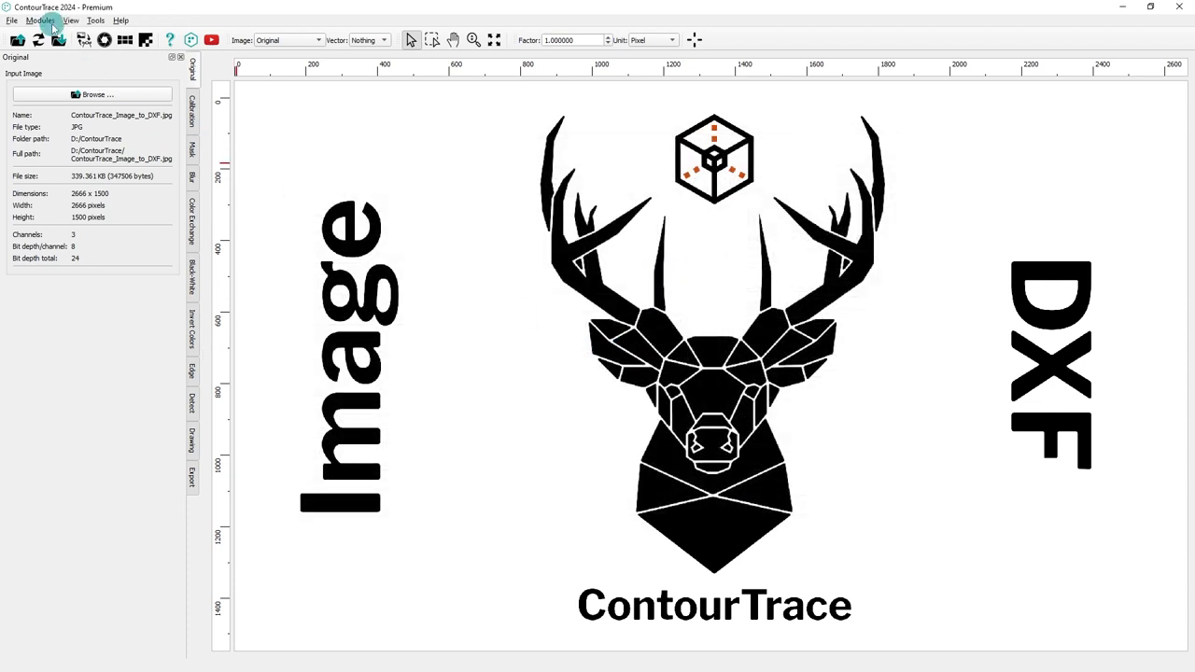
{"action": "left_click", "coordinate": [70, 19]}
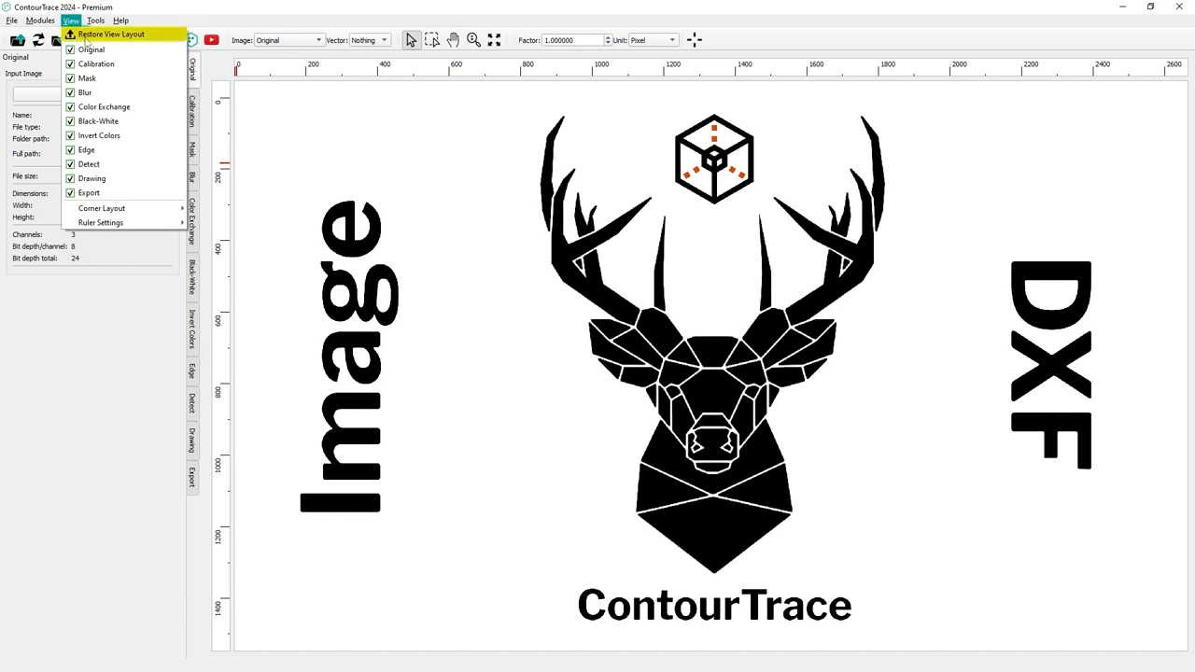
{"action": "mouse_move", "coordinate": [89, 193]}
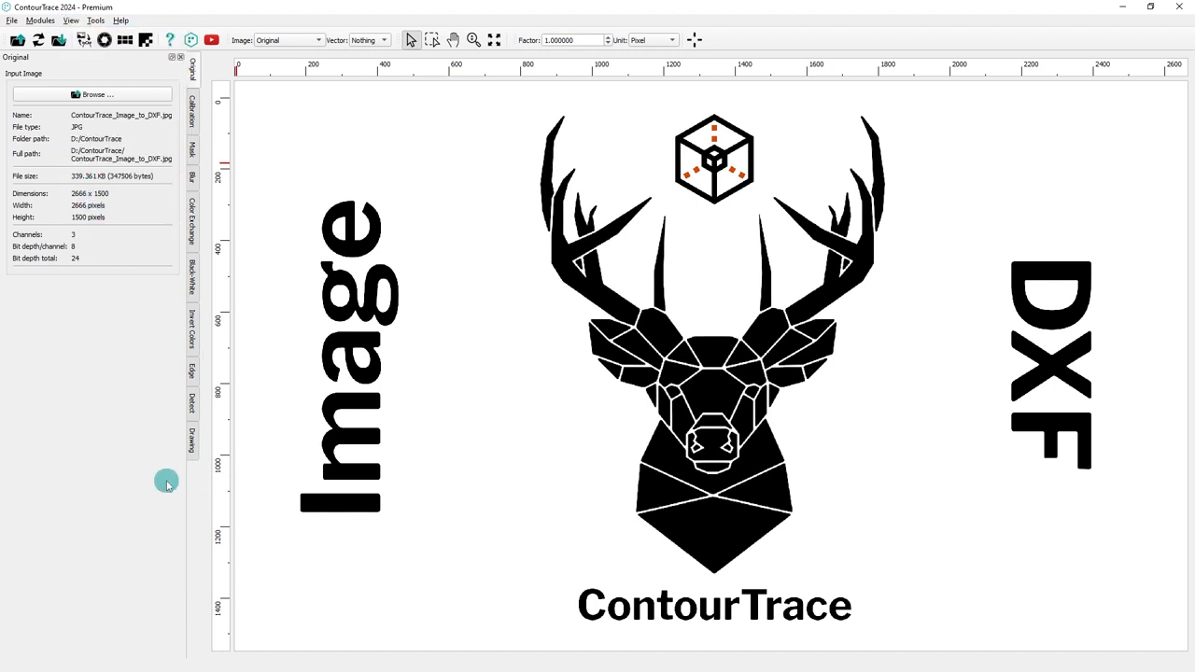
{"action": "left_click", "coordinate": [70, 21]}
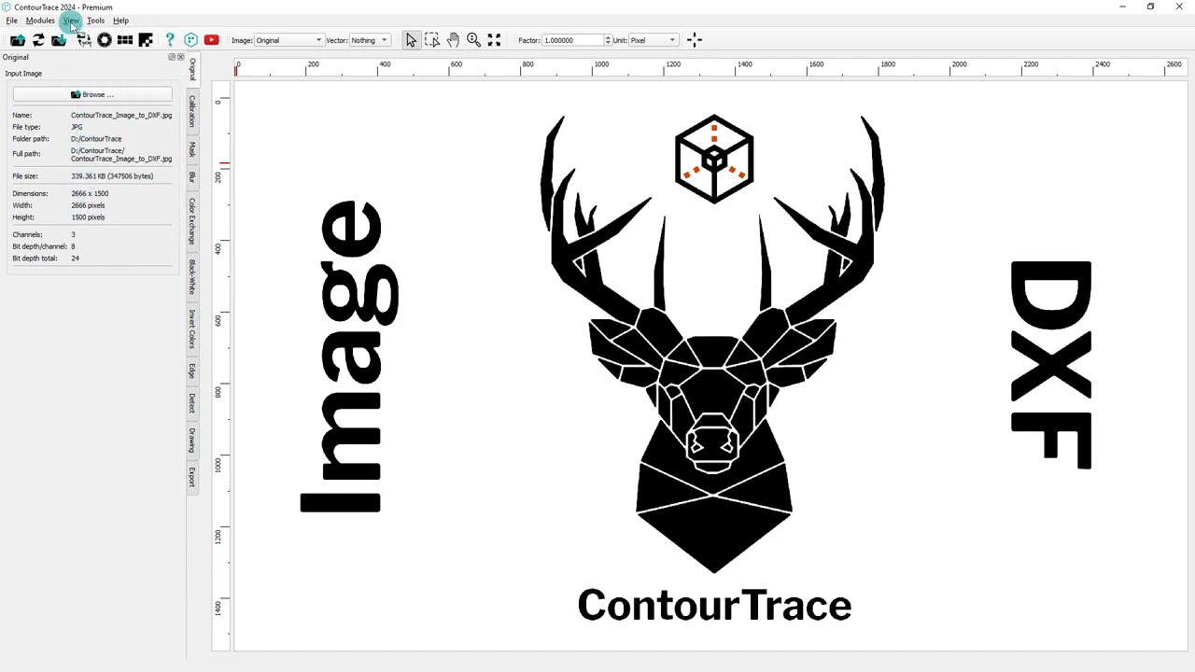
{"action": "left_click", "coordinate": [70, 20]}
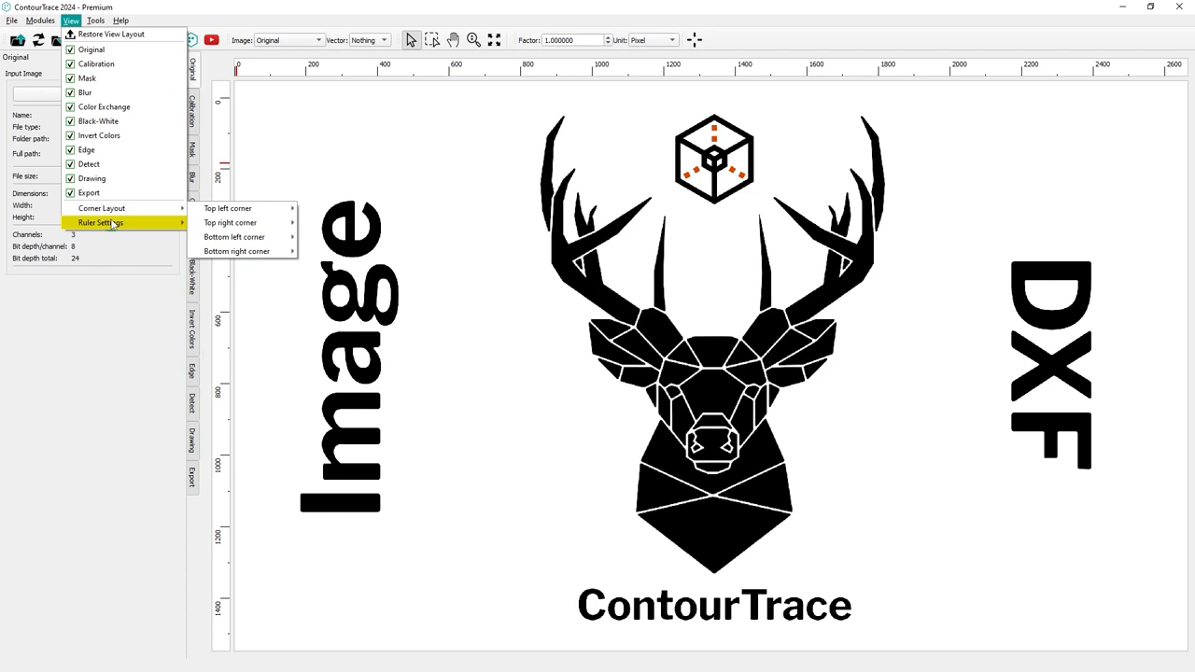
{"action": "mouse_move", "coordinate": [121, 34]}
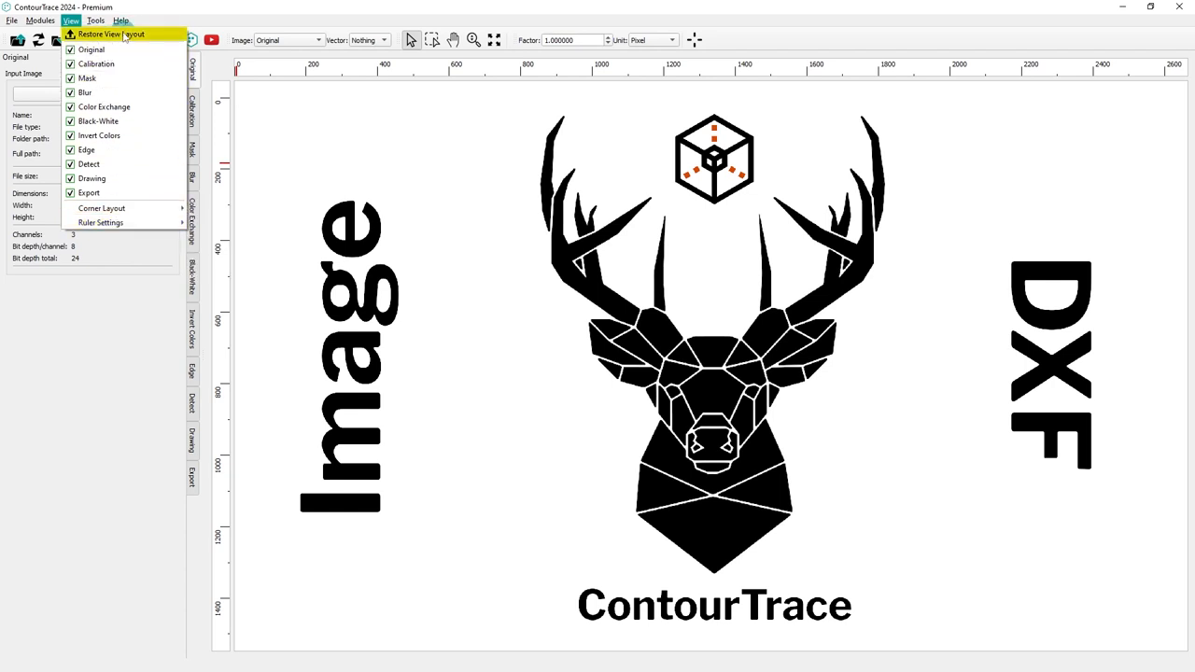
{"action": "mouse_move", "coordinate": [117, 38]}
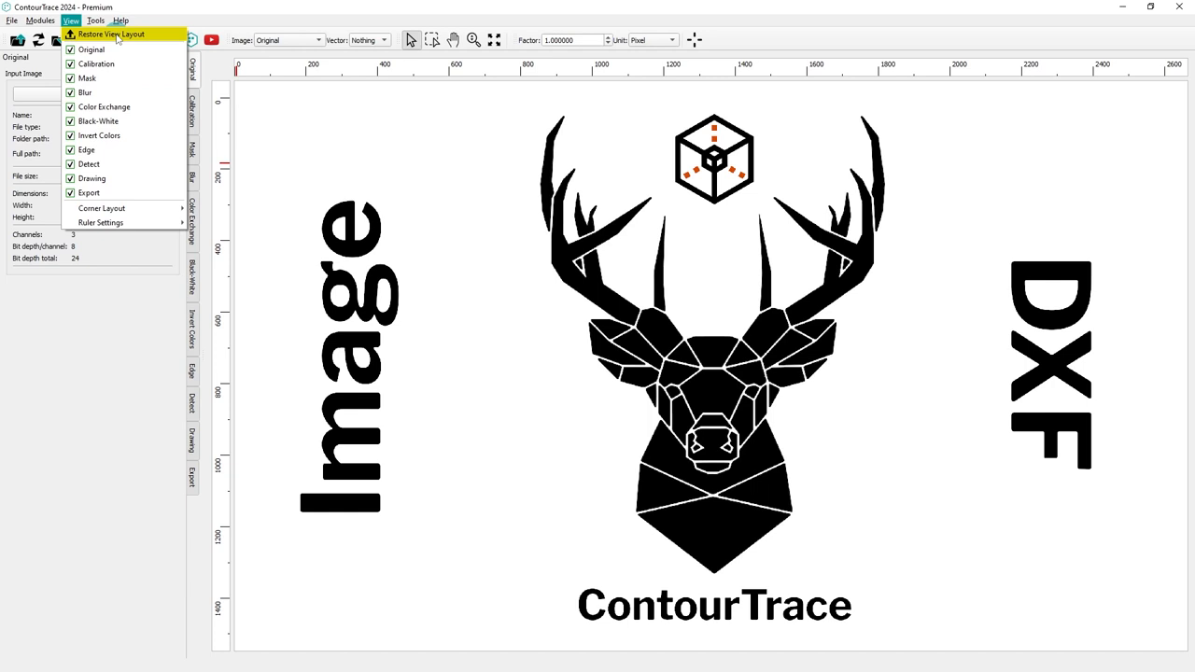
{"action": "left_click", "coordinate": [95, 21]}
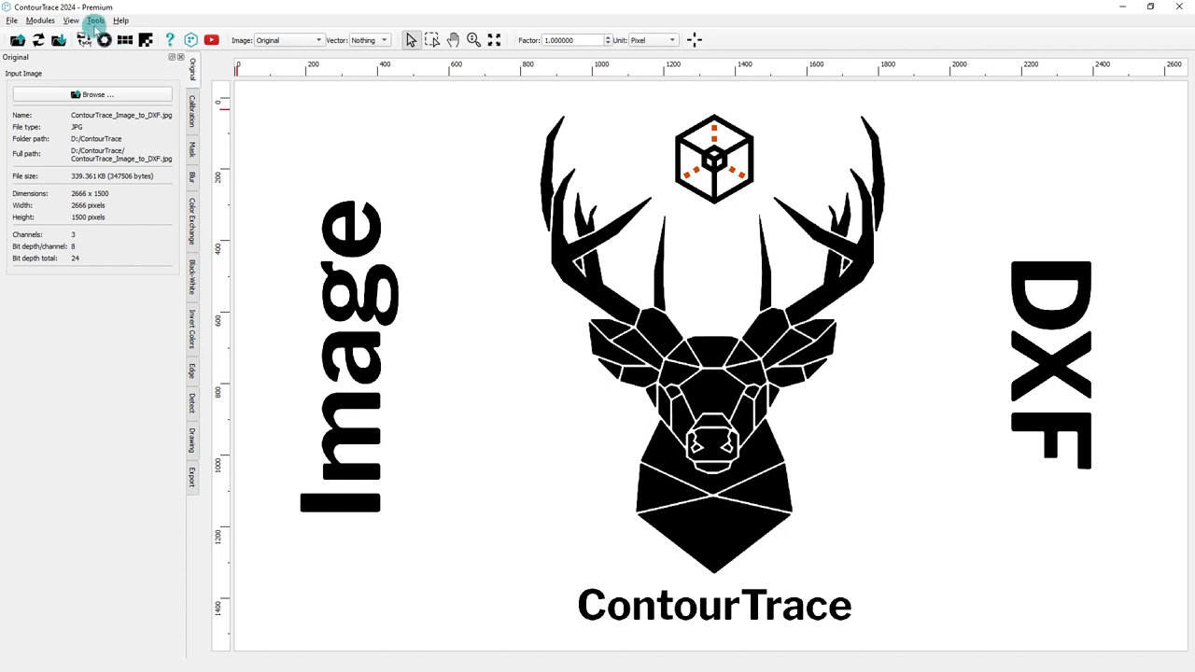
Show the Tools menu with Account Management, Check for Updates, Language, Theme and Options
{"action": "left_click", "coordinate": [95, 19]}
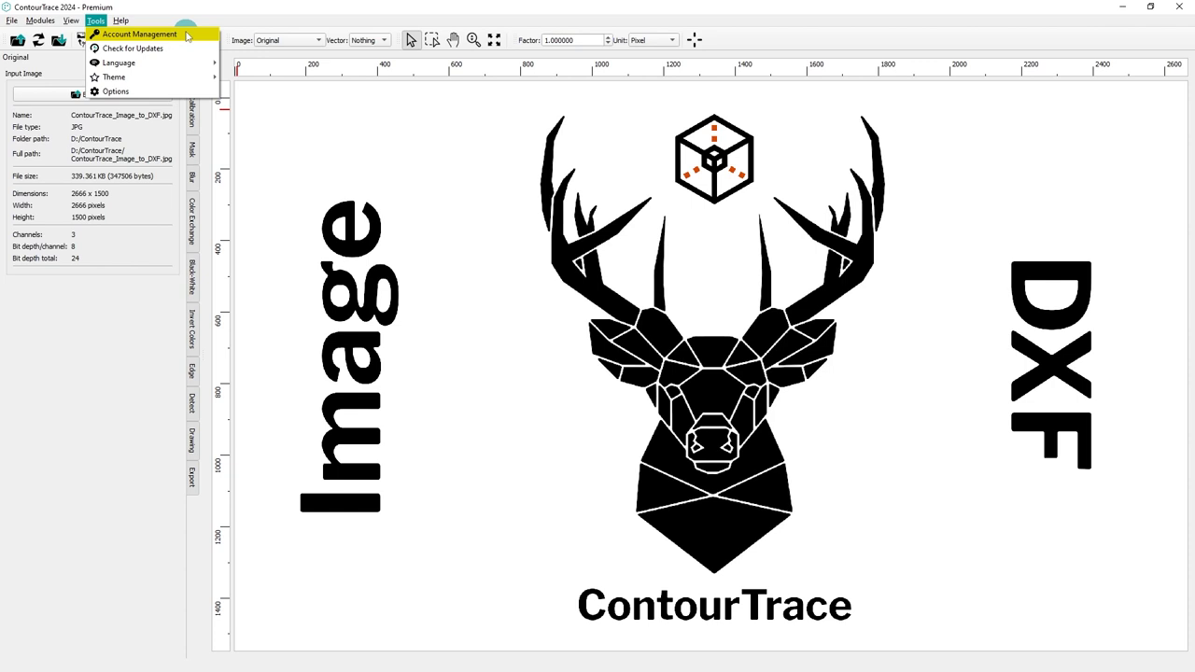
{"action": "mouse_move", "coordinate": [131, 48]}
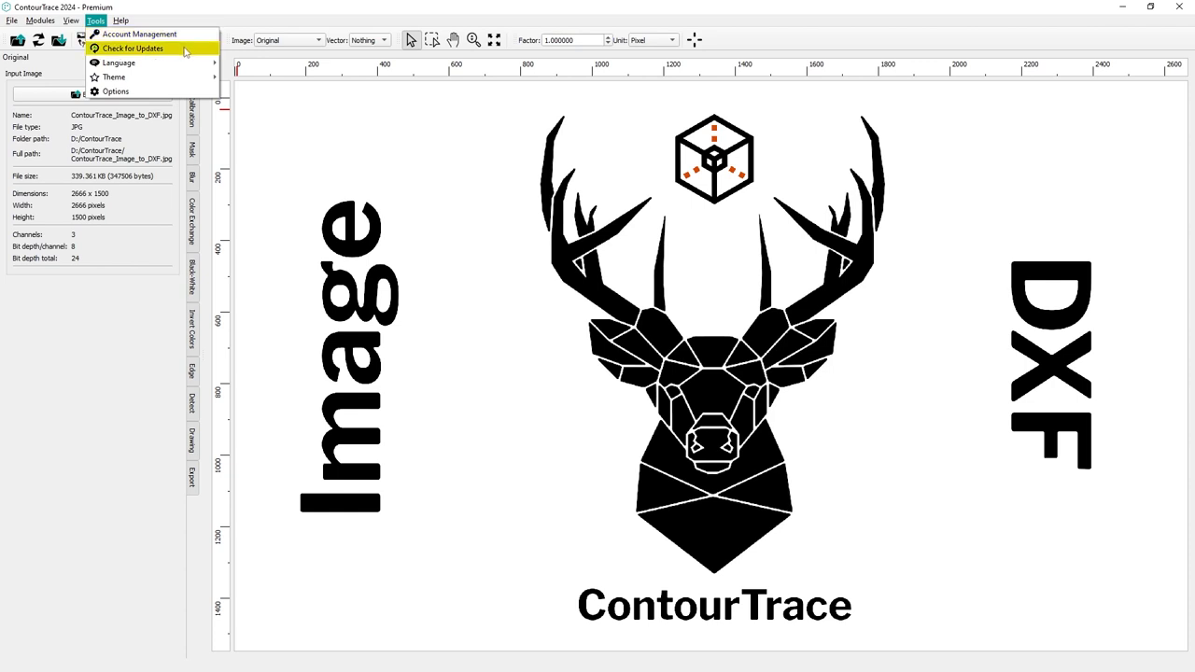
{"action": "mouse_move", "coordinate": [186, 56]}
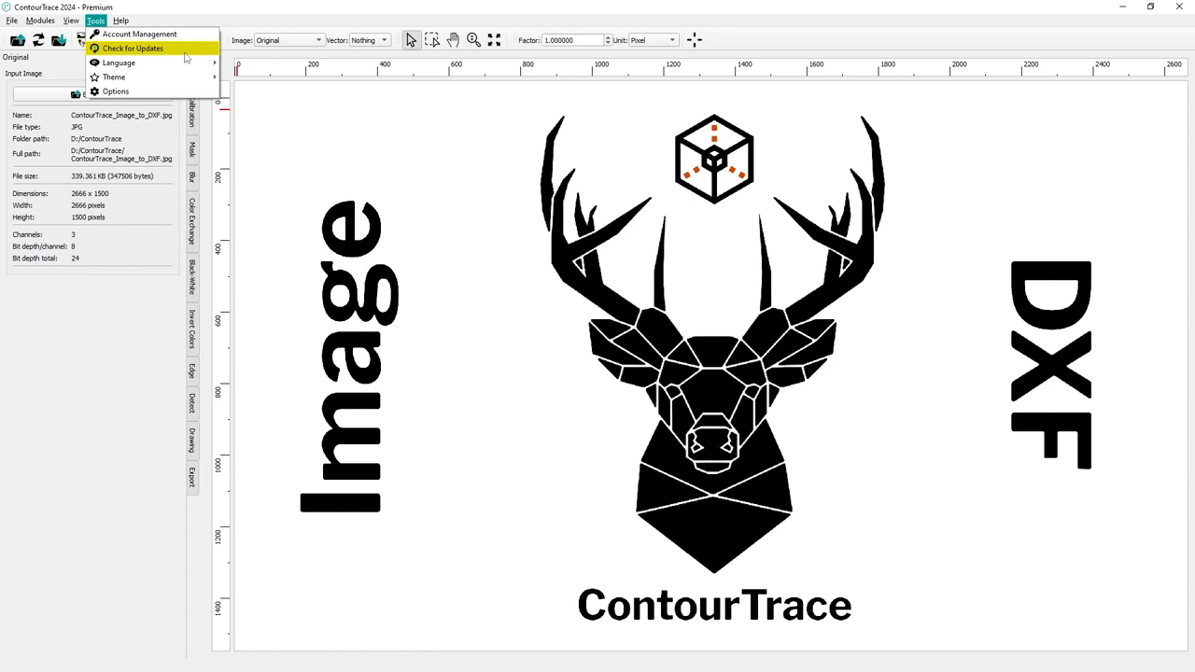
{"action": "mouse_move", "coordinate": [186, 58]}
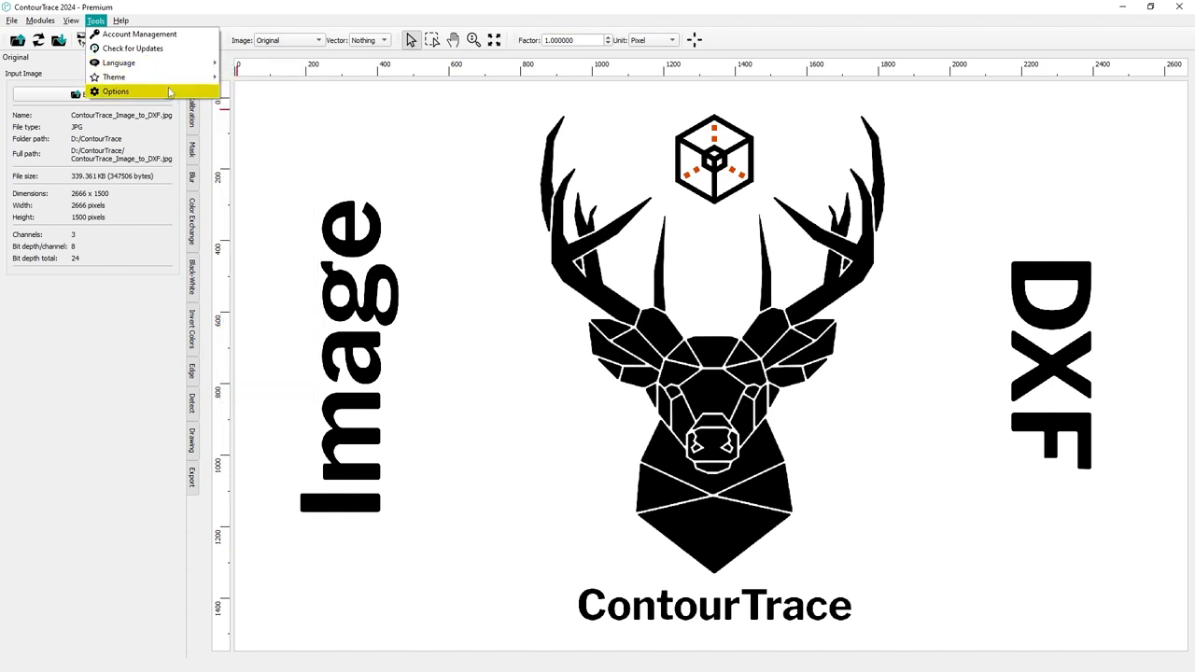
Show the Help menu with Web Help, website, YouTube channel and About ContourTrace entries
{"action": "left_click", "coordinate": [120, 20]}
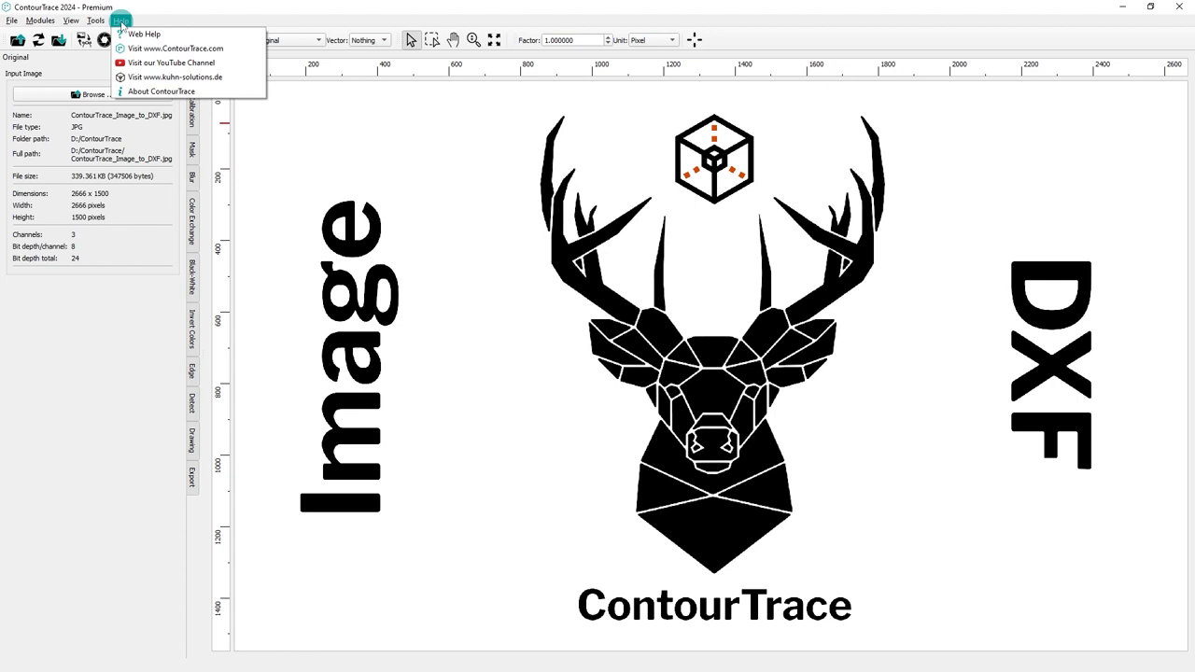
{"action": "mouse_move", "coordinate": [144, 33]}
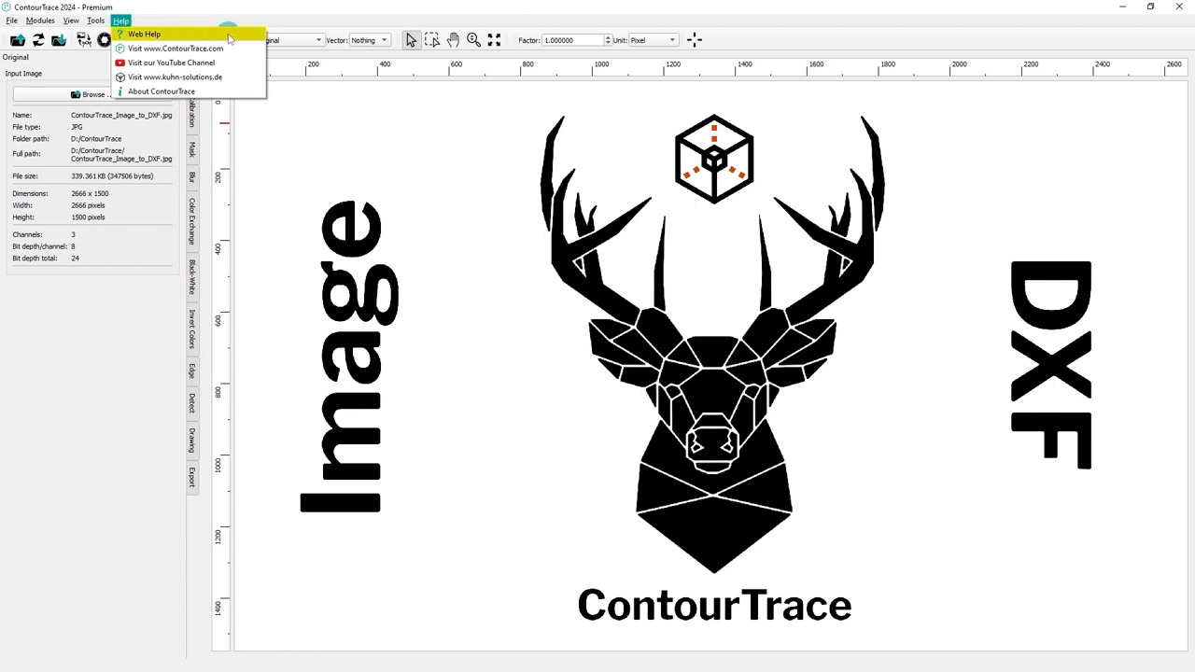
{"action": "mouse_move", "coordinate": [235, 43]}
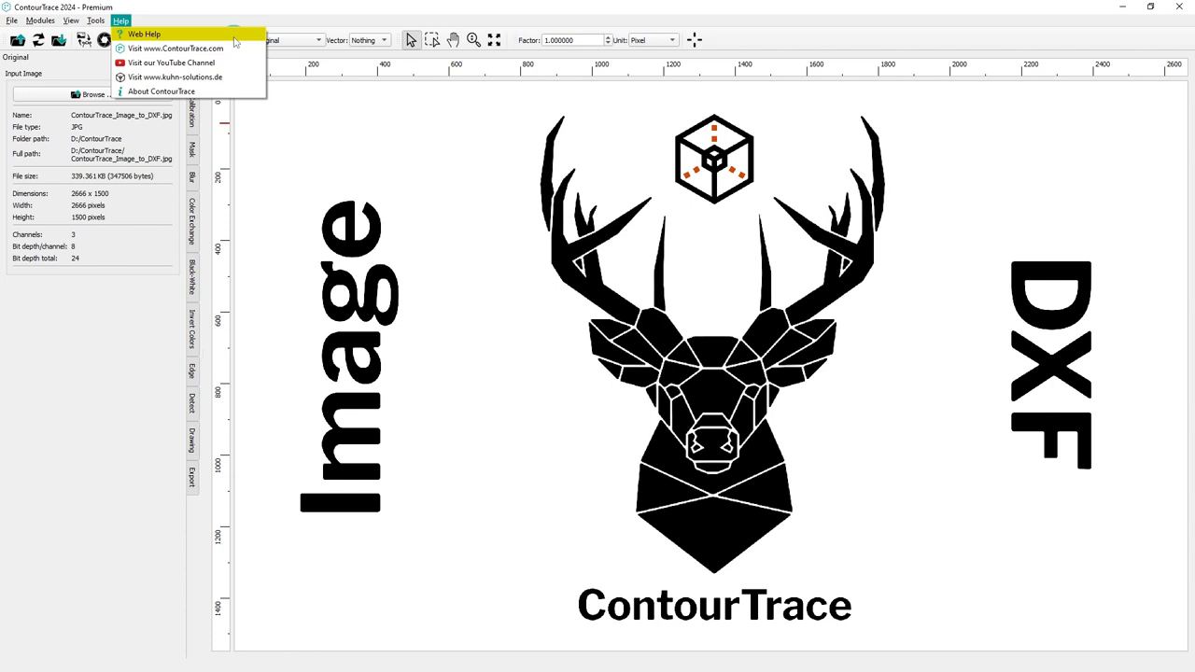
{"action": "mouse_move", "coordinate": [178, 48]}
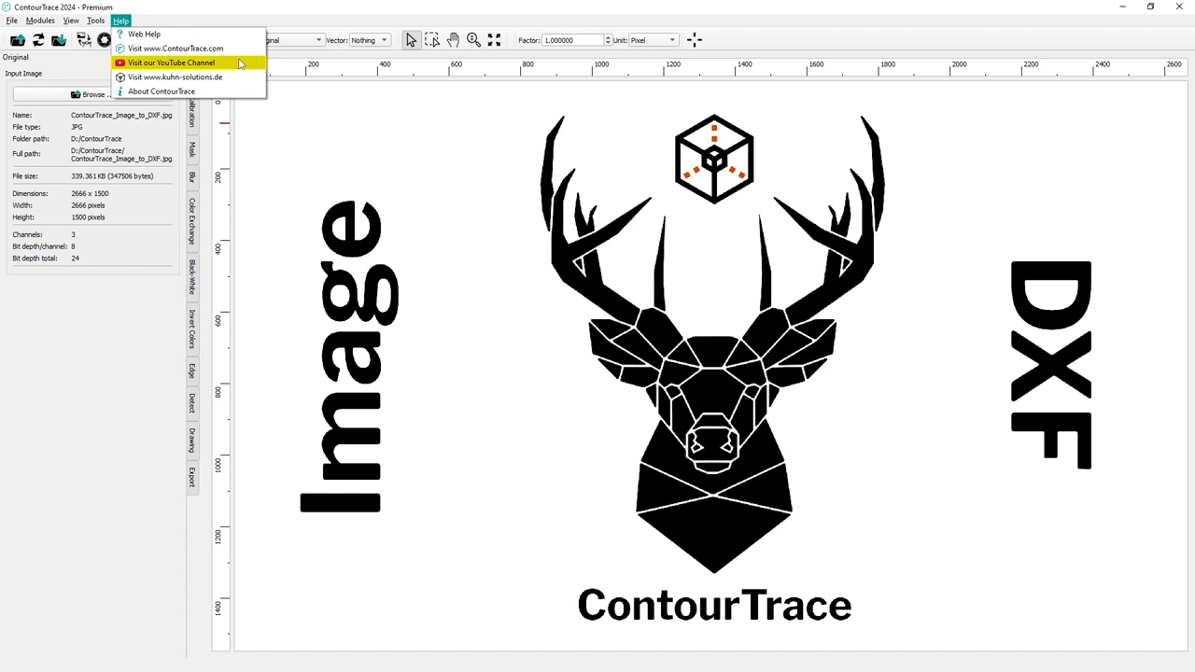
{"action": "mouse_move", "coordinate": [177, 77]}
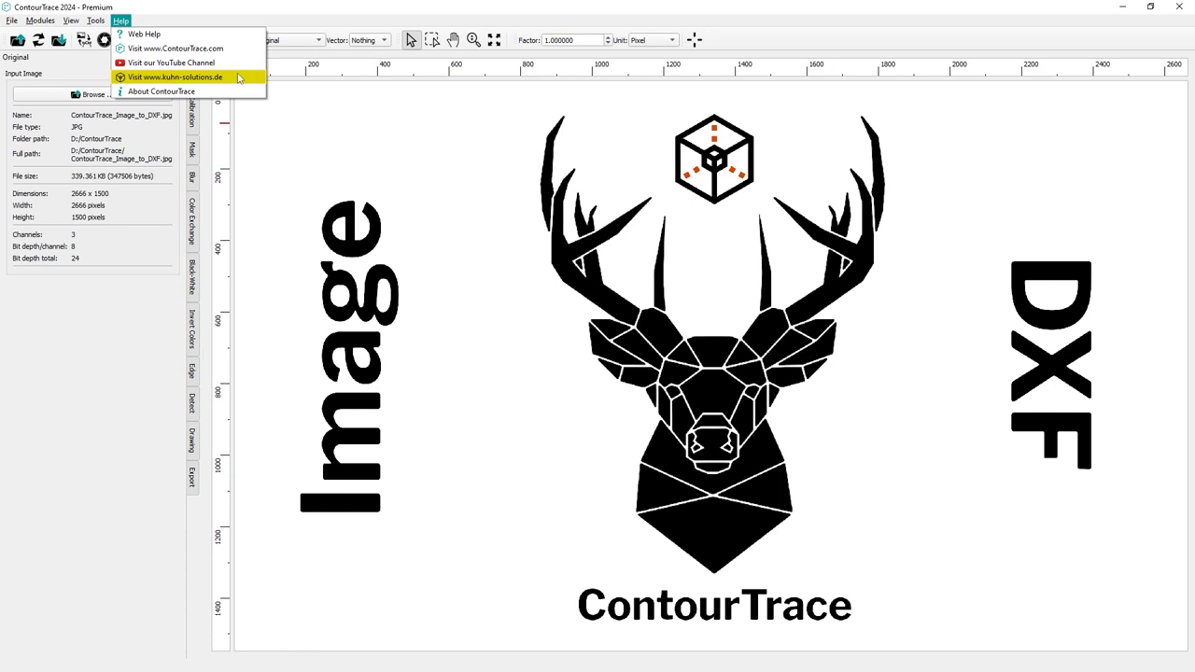
{"action": "mouse_move", "coordinate": [161, 90]}
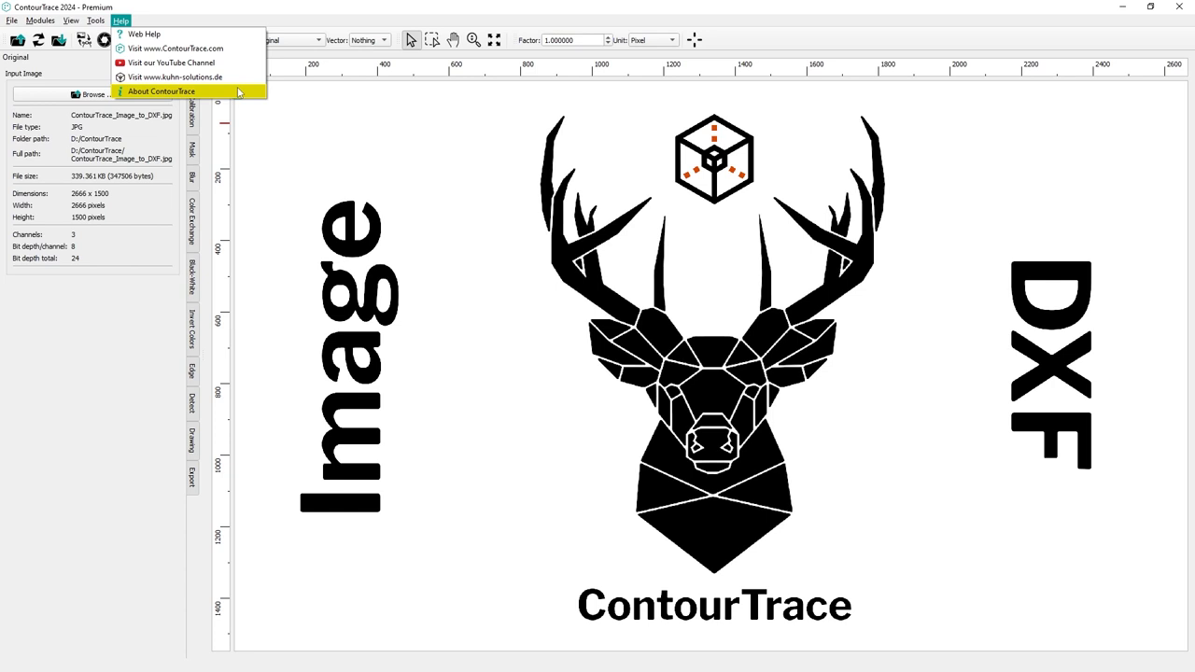
{"action": "mouse_move", "coordinate": [280, 134]}
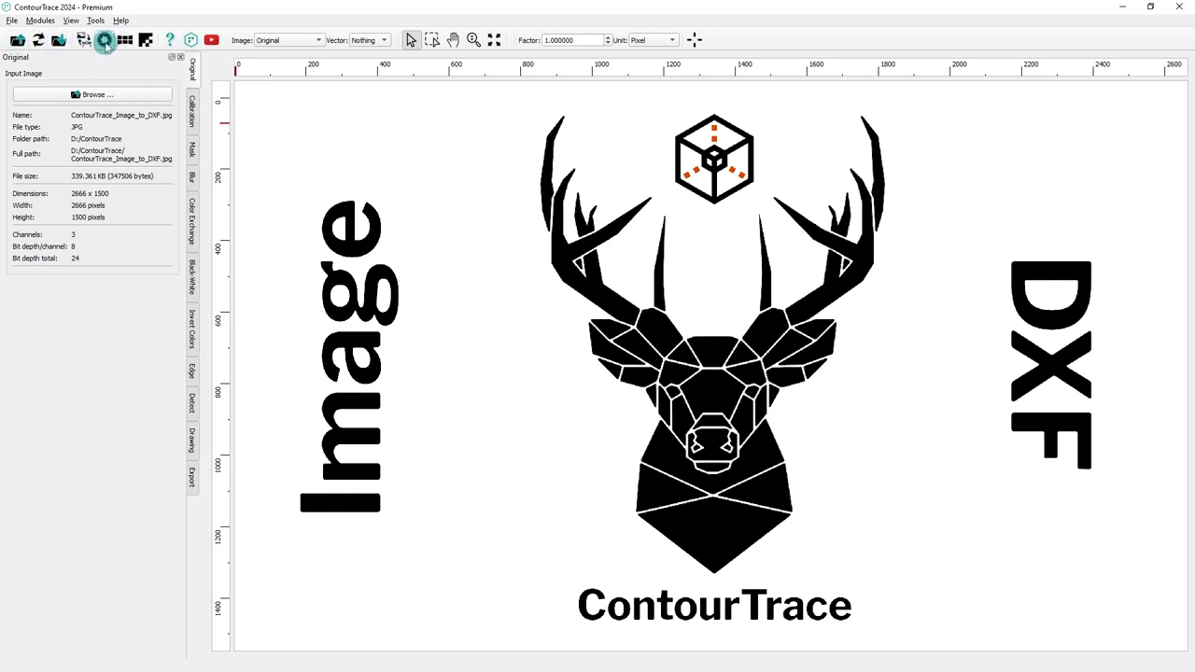
{"action": "mouse_move", "coordinate": [211, 40]}
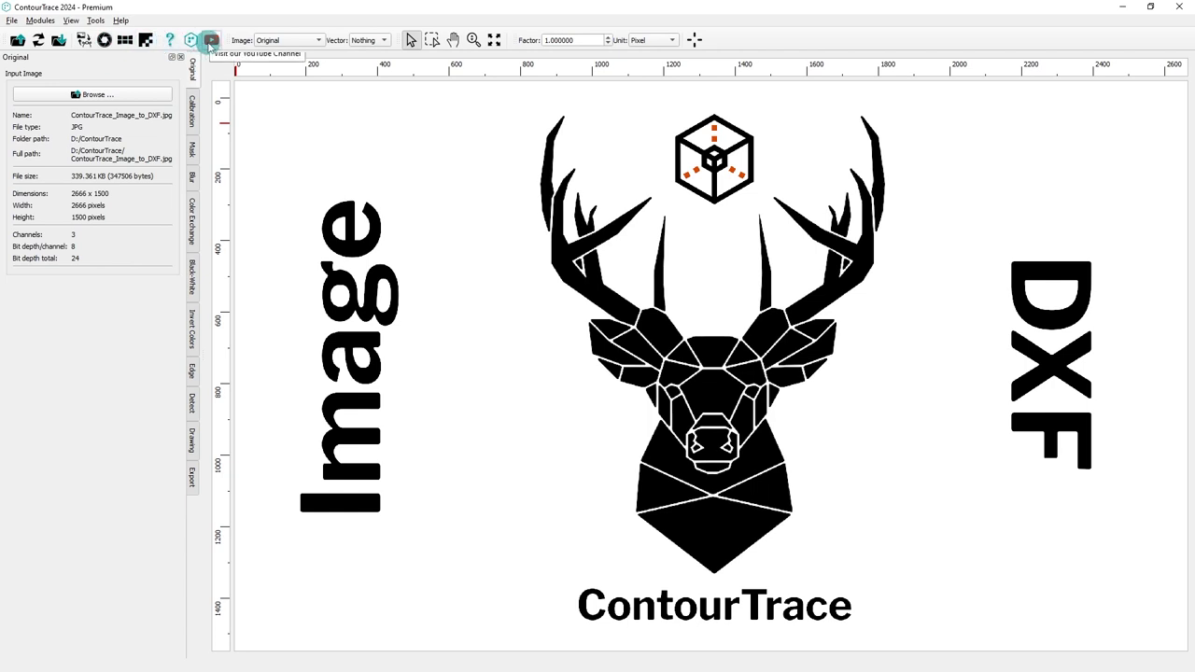
{"action": "mouse_move", "coordinate": [38, 39]}
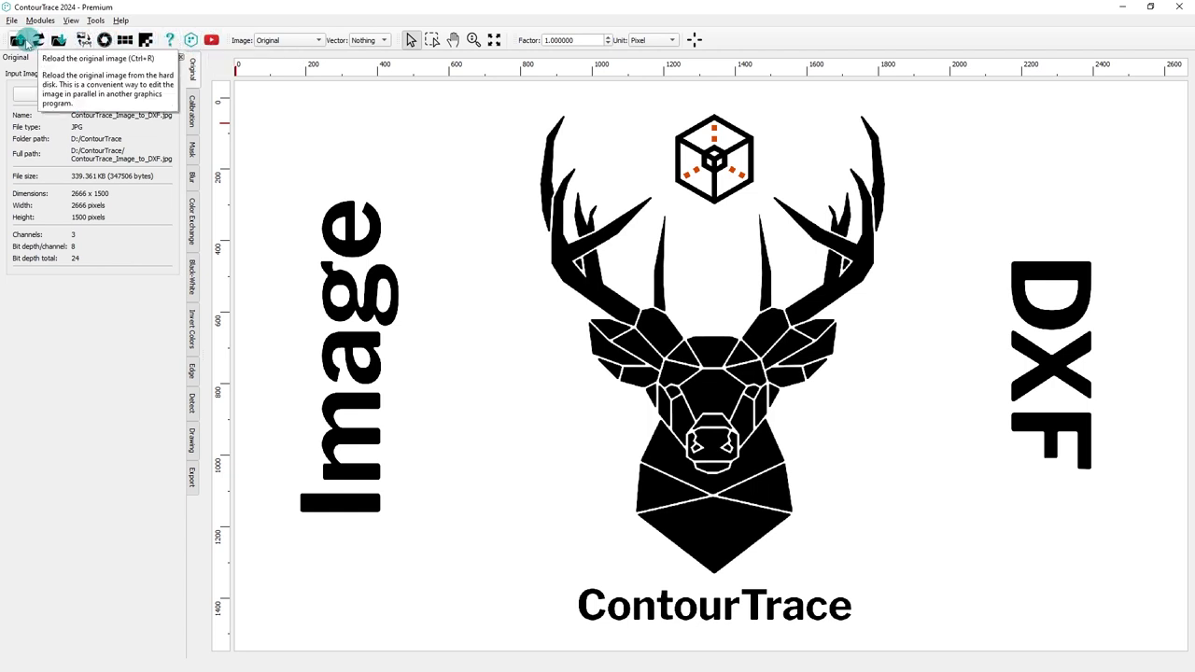
{"action": "mouse_move", "coordinate": [15, 39]}
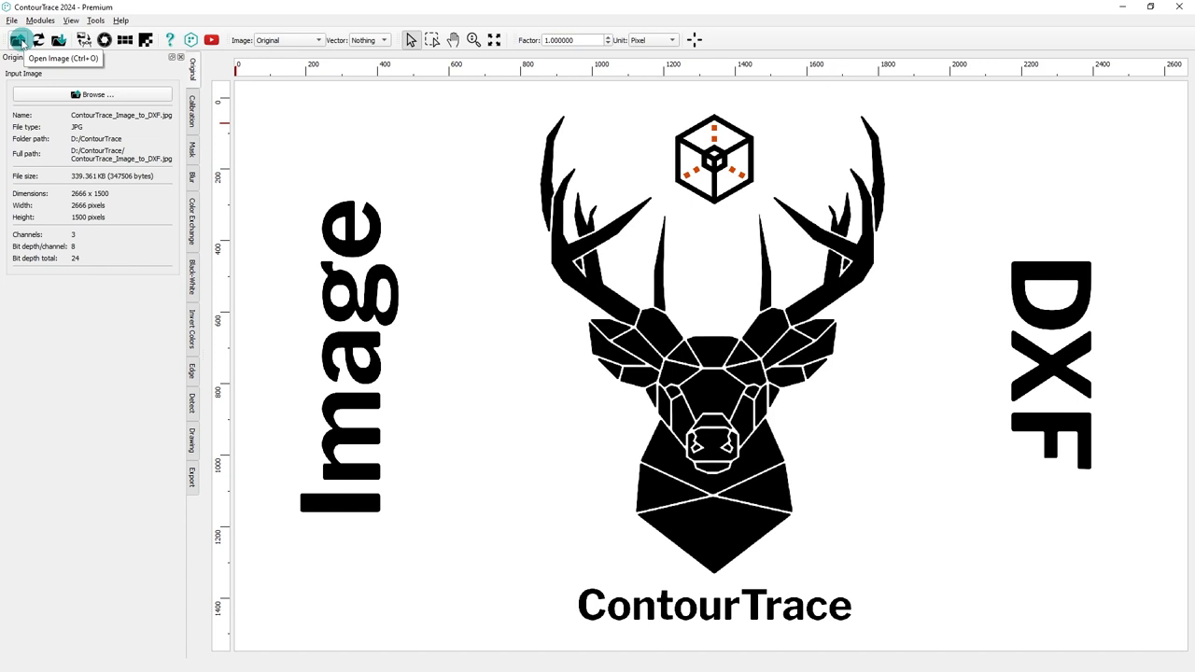
{"action": "mouse_move", "coordinate": [37, 39]}
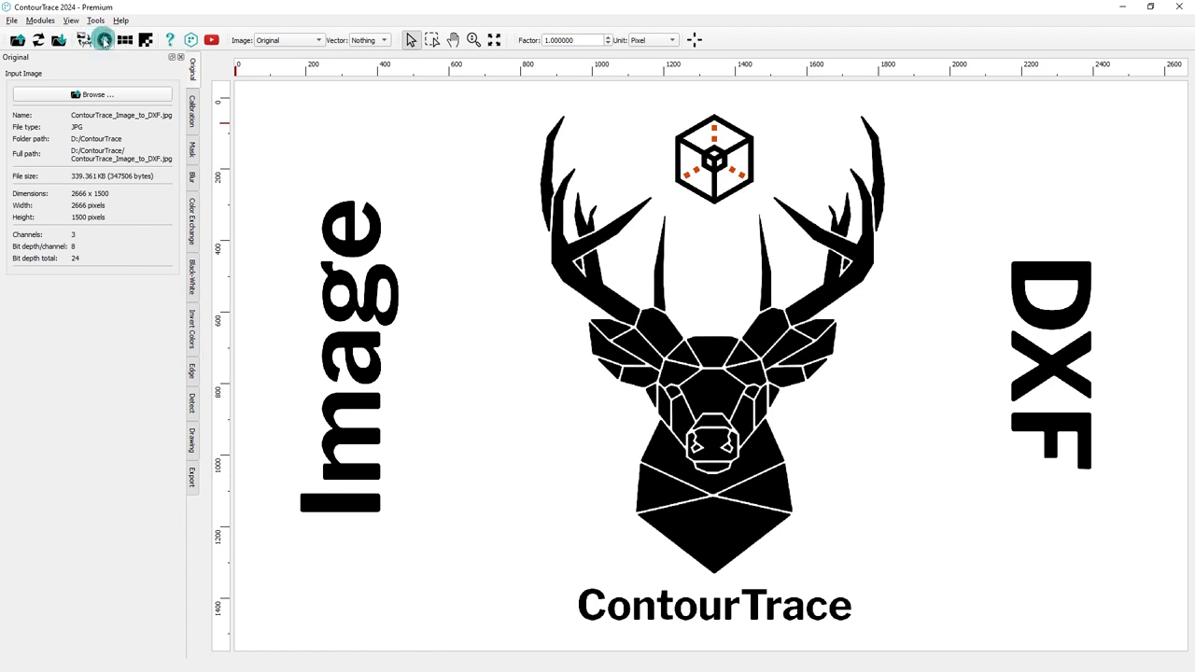
{"action": "mouse_move", "coordinate": [124, 39]}
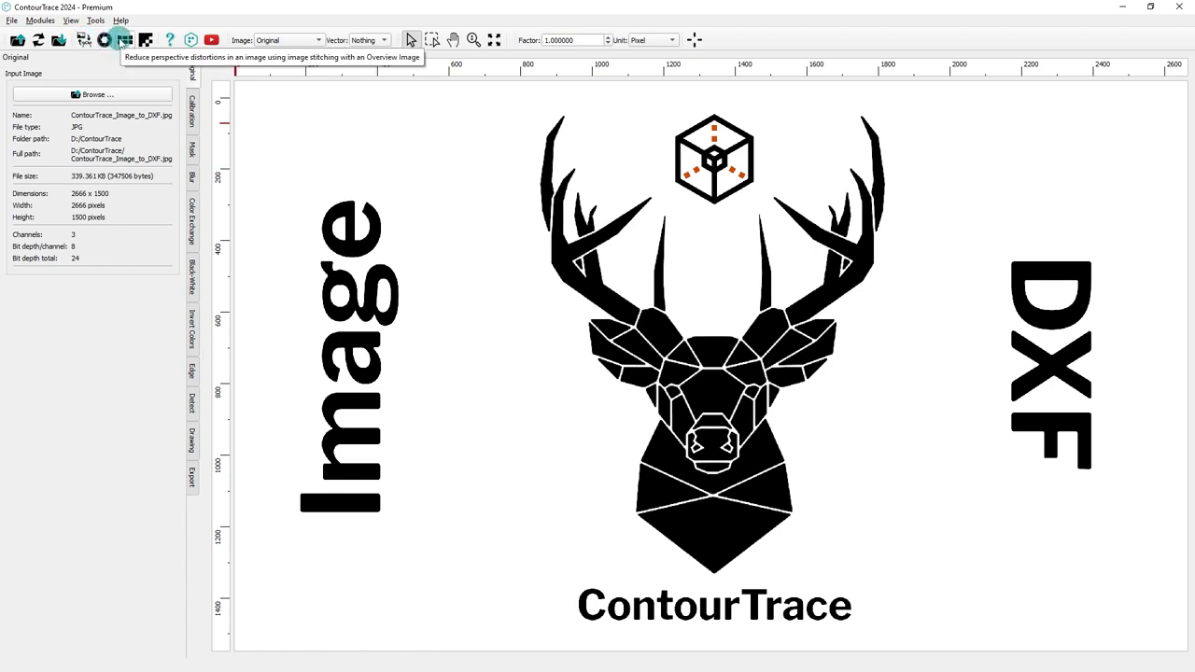
{"action": "mouse_move", "coordinate": [146, 40]}
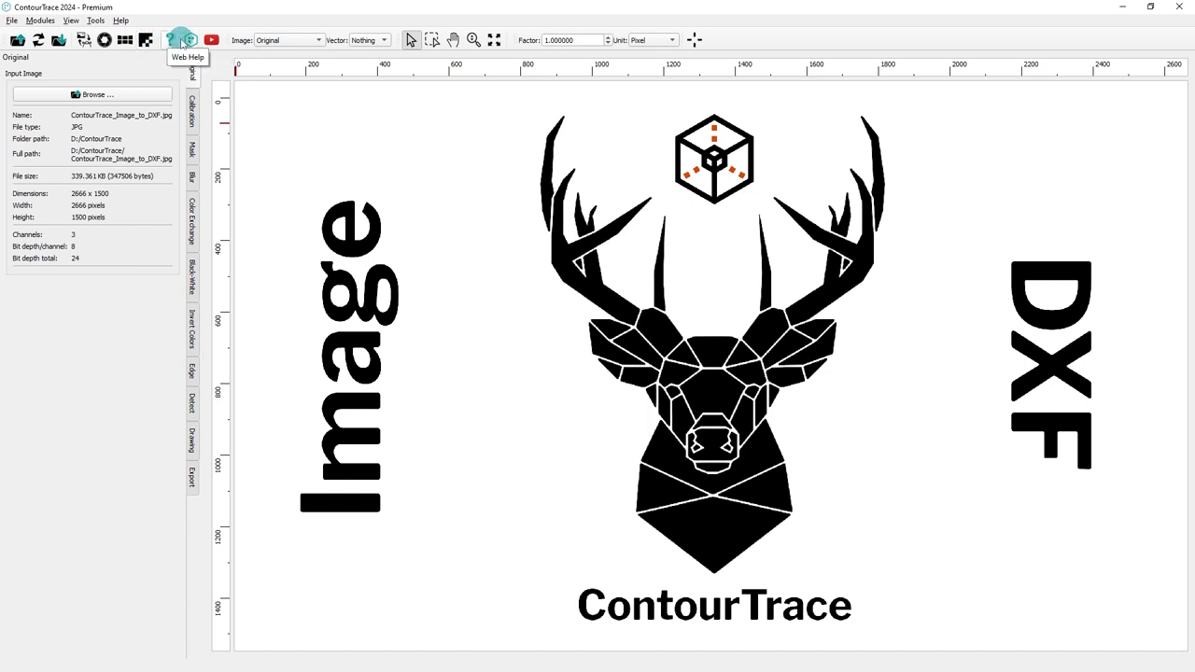
{"action": "mouse_move", "coordinate": [211, 39]}
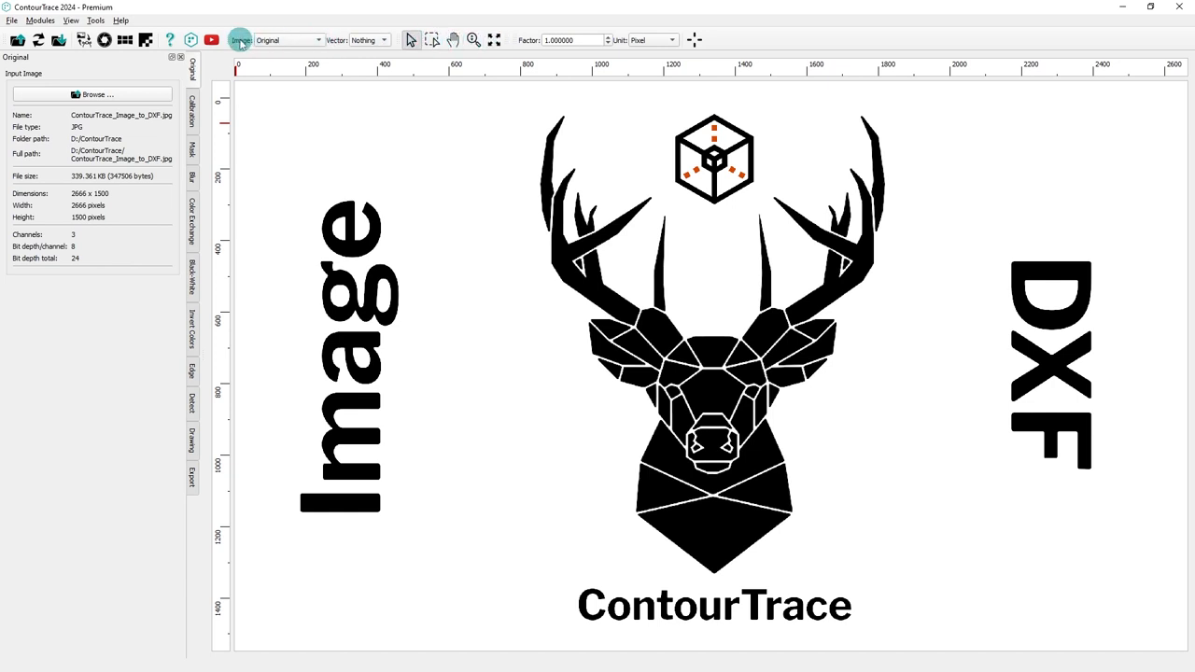
Switch the Image view to White Background and back to Original, then set Vector to Detect
{"action": "left_click", "coordinate": [317, 40]}
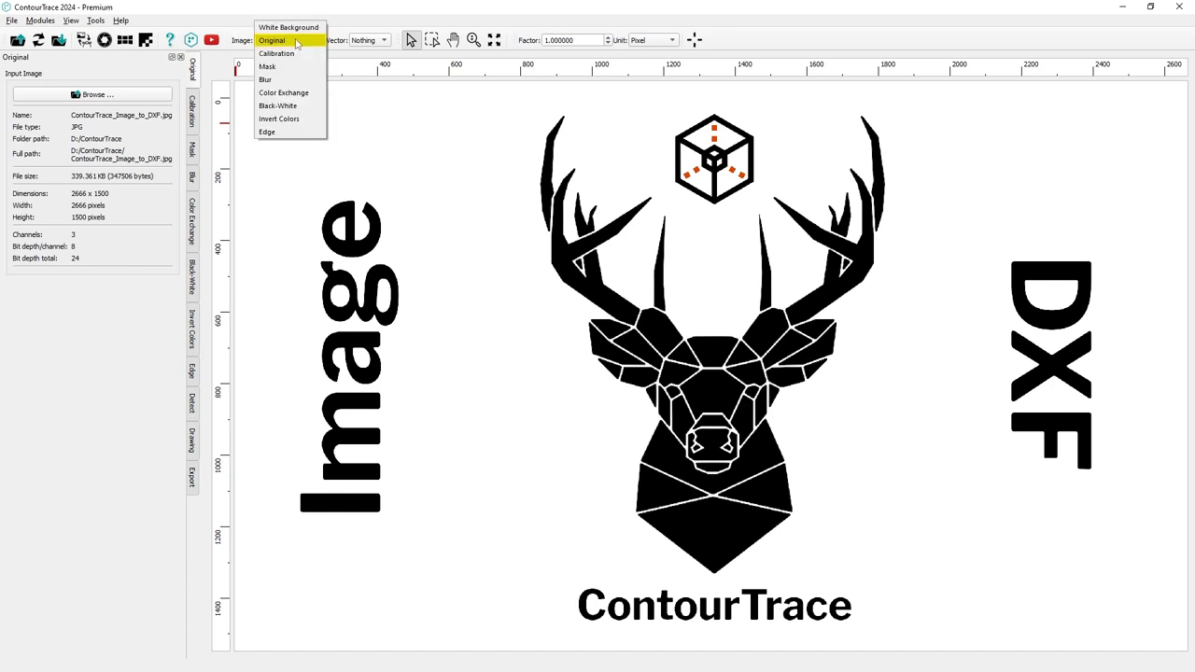
{"action": "left_click", "coordinate": [289, 26]}
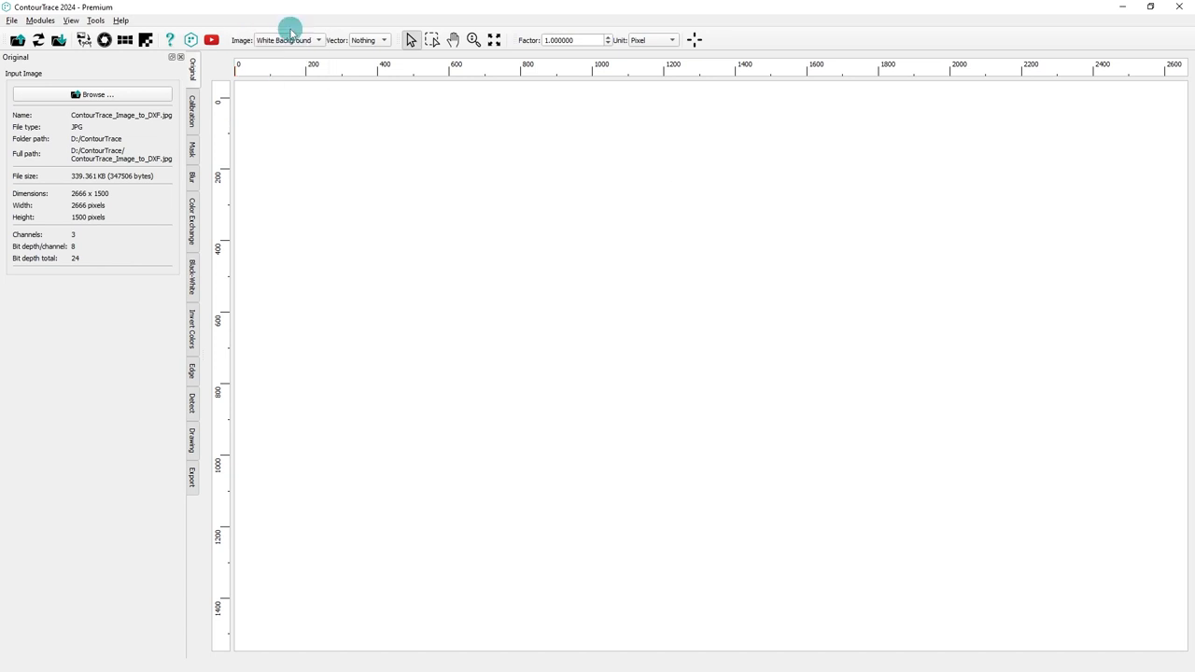
{"action": "left_click", "coordinate": [288, 39]}
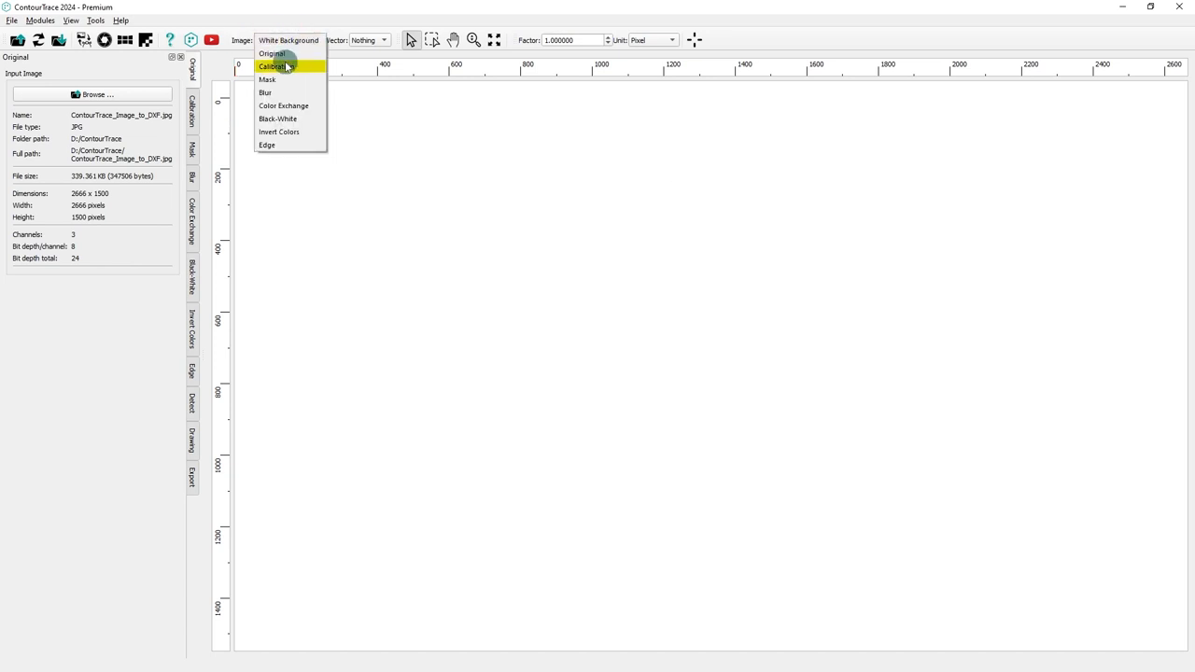
{"action": "left_click", "coordinate": [271, 53]}
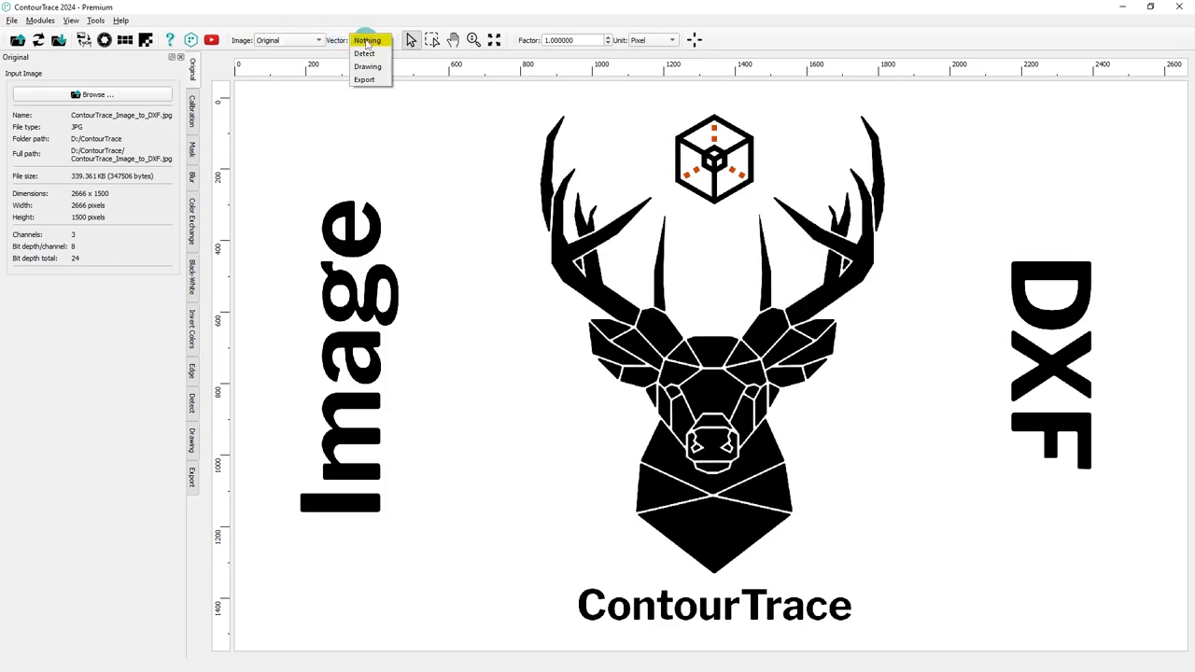
{"action": "mouse_move", "coordinate": [367, 66]}
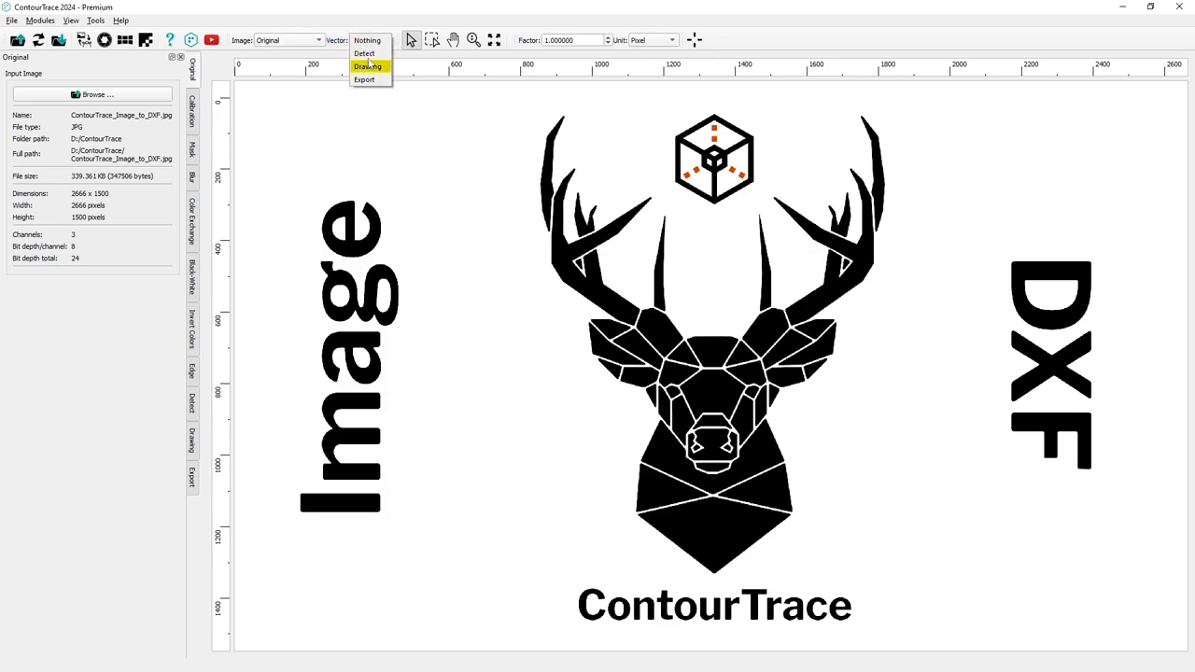
{"action": "left_click", "coordinate": [364, 53]}
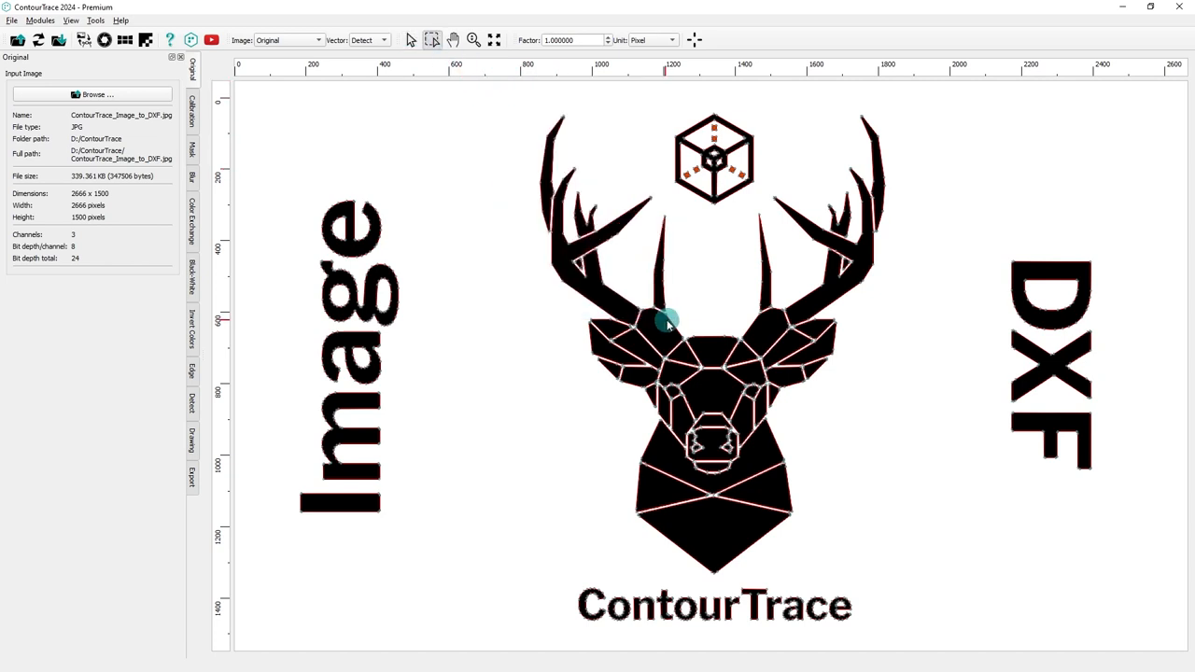
Fit the image to the view and set the Vector overlay to Nothing
{"action": "left_click_drag", "start_coordinate": [668, 322], "coordinate": [609, 299]}
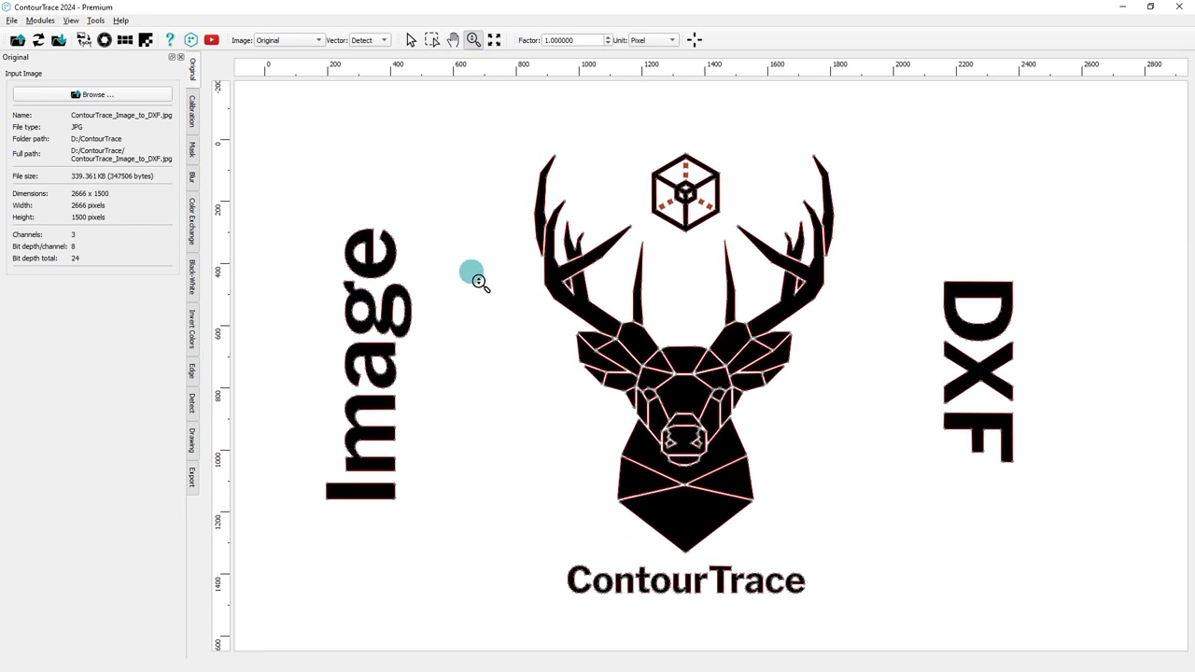
{"action": "left_click", "coordinate": [493, 39]}
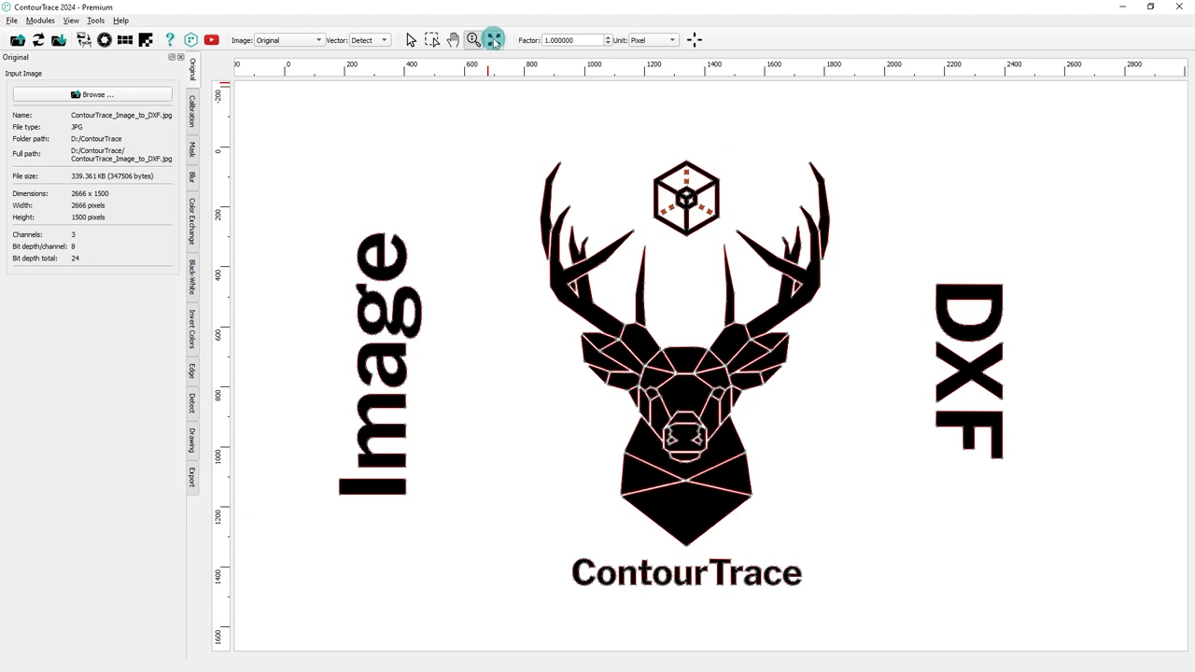
{"action": "left_click", "coordinate": [383, 39]}
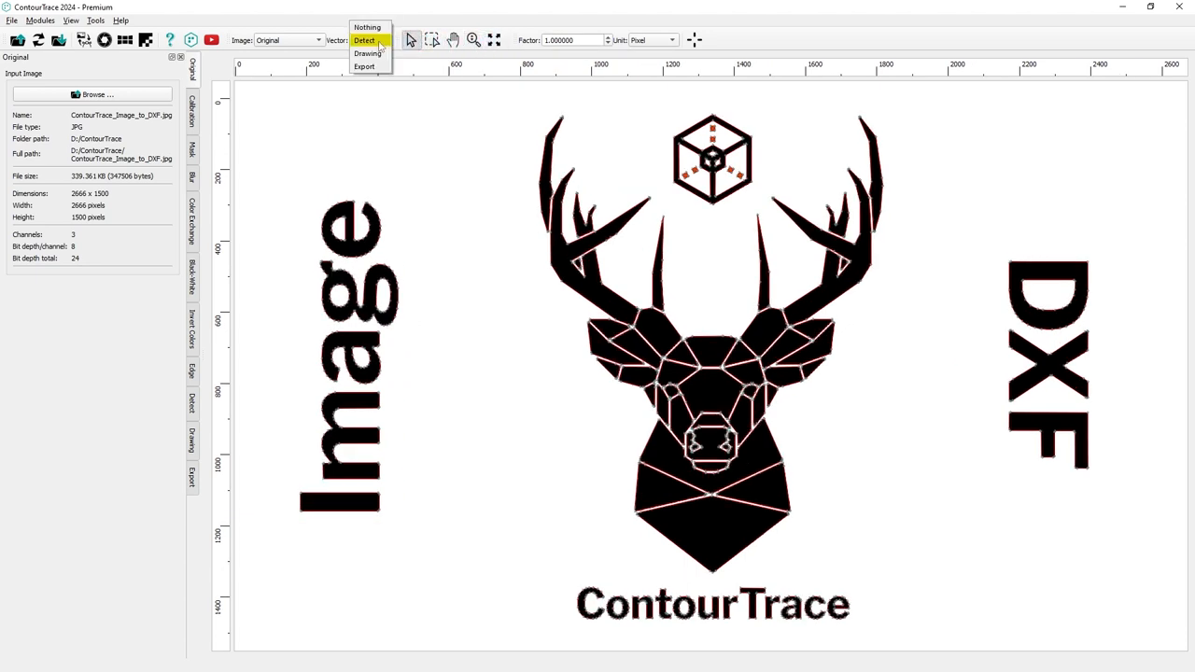
{"action": "left_click", "coordinate": [367, 26]}
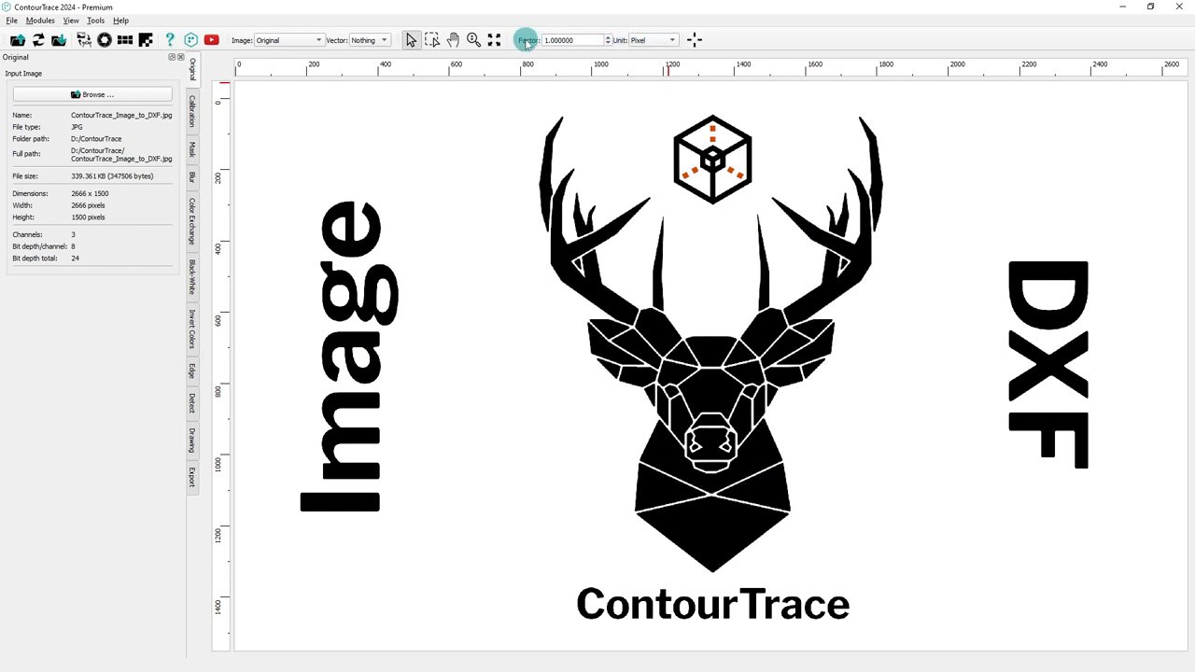
Set the unit to Millimeter and scale the D's top edge as a 30 mm reference distance
{"action": "left_click", "coordinate": [670, 40]}
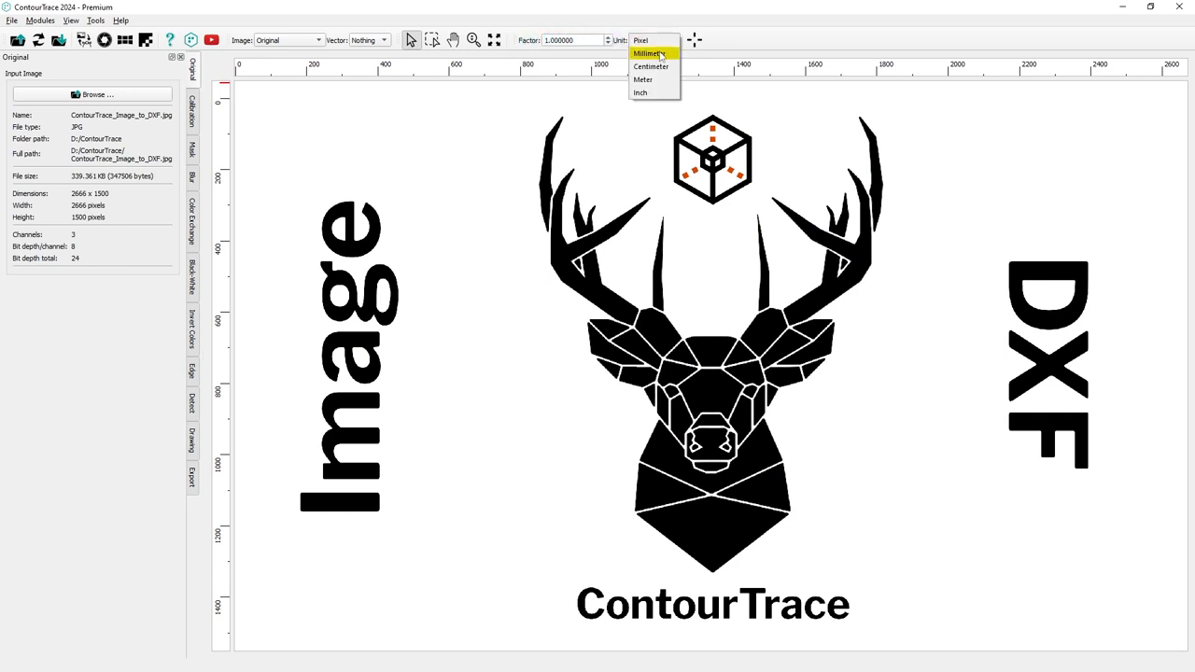
{"action": "left_click", "coordinate": [648, 52]}
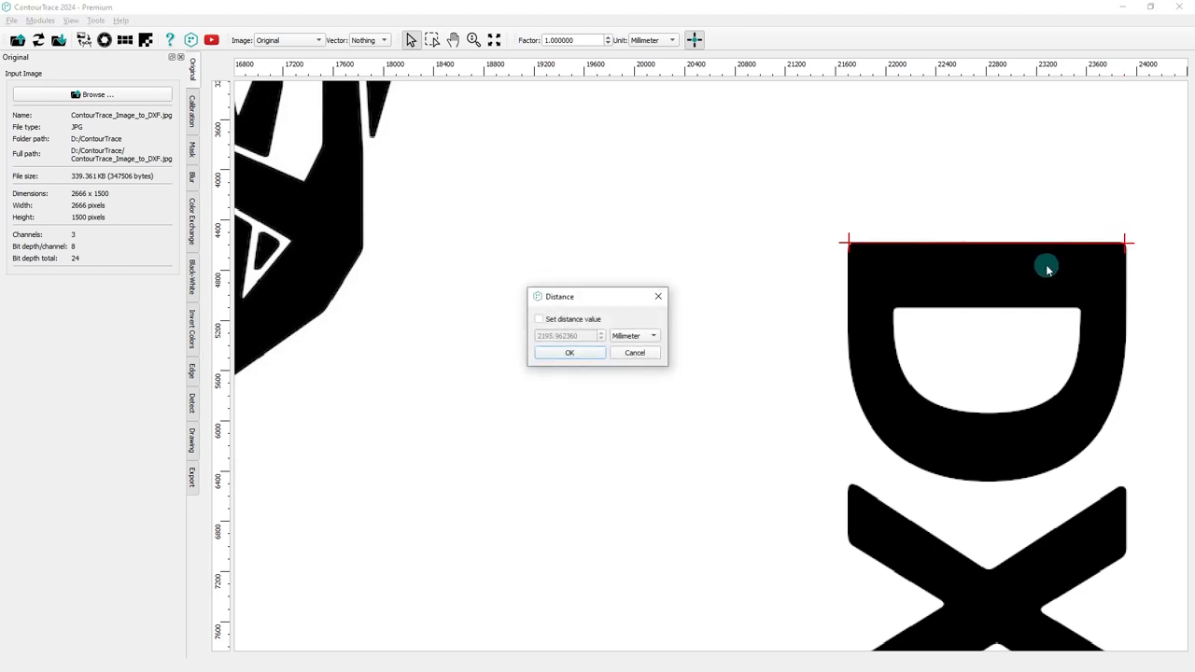
{"action": "left_click", "coordinate": [538, 318]}
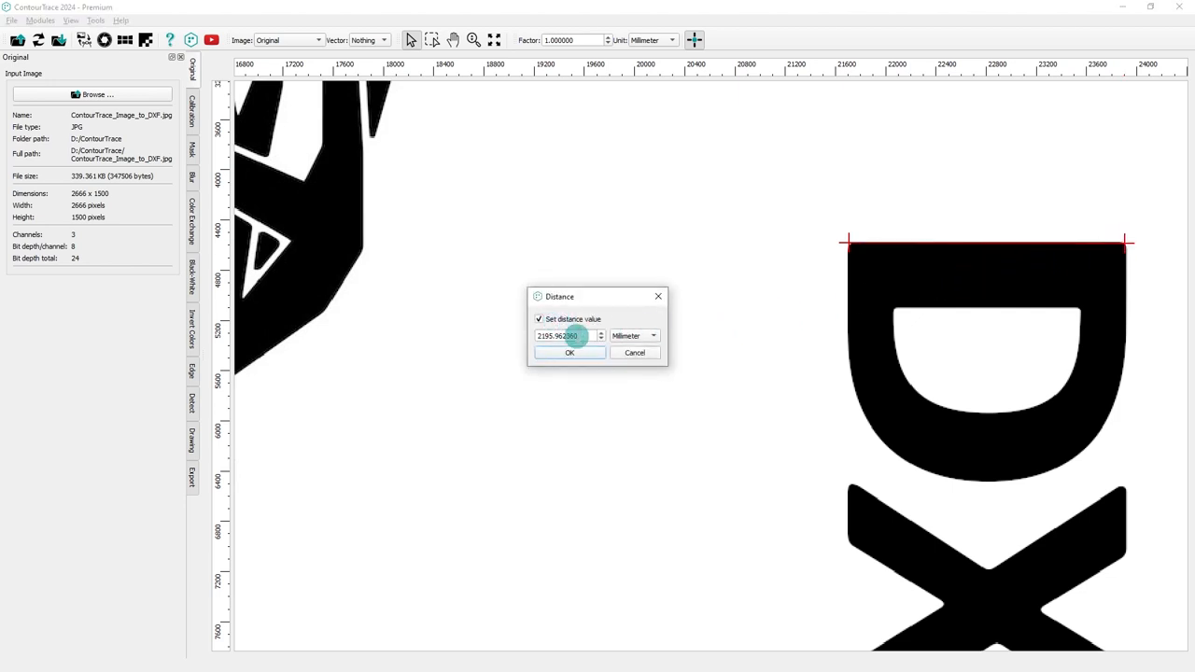
{"action": "type", "text": "30"}
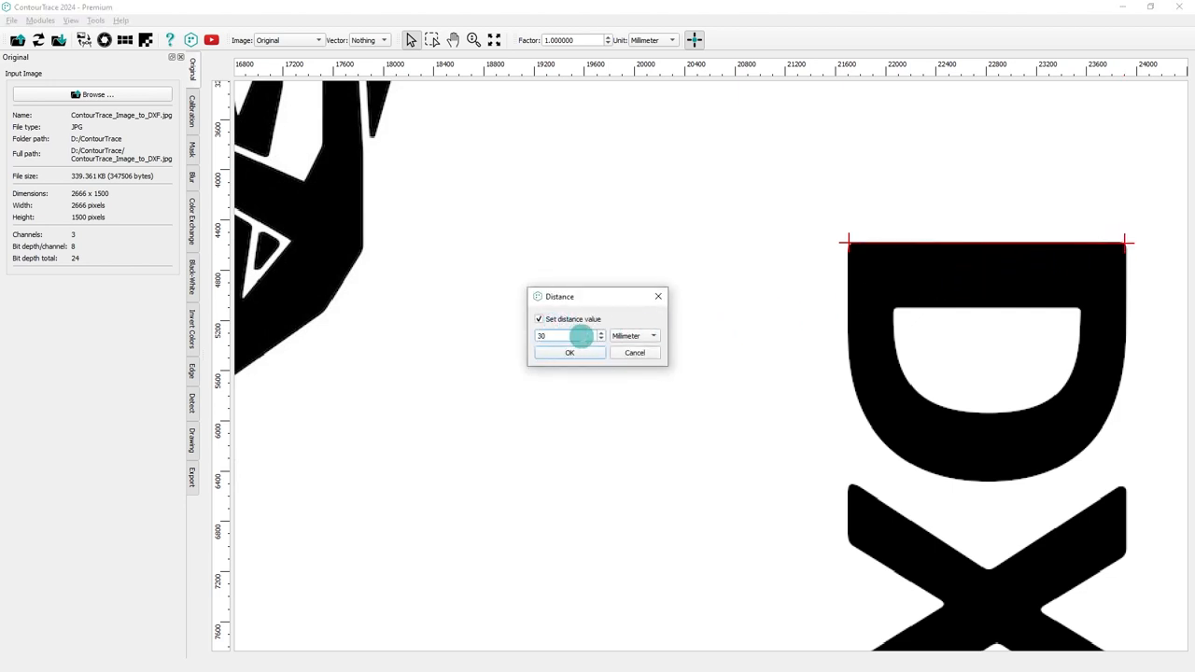
{"action": "left_click", "coordinate": [569, 353]}
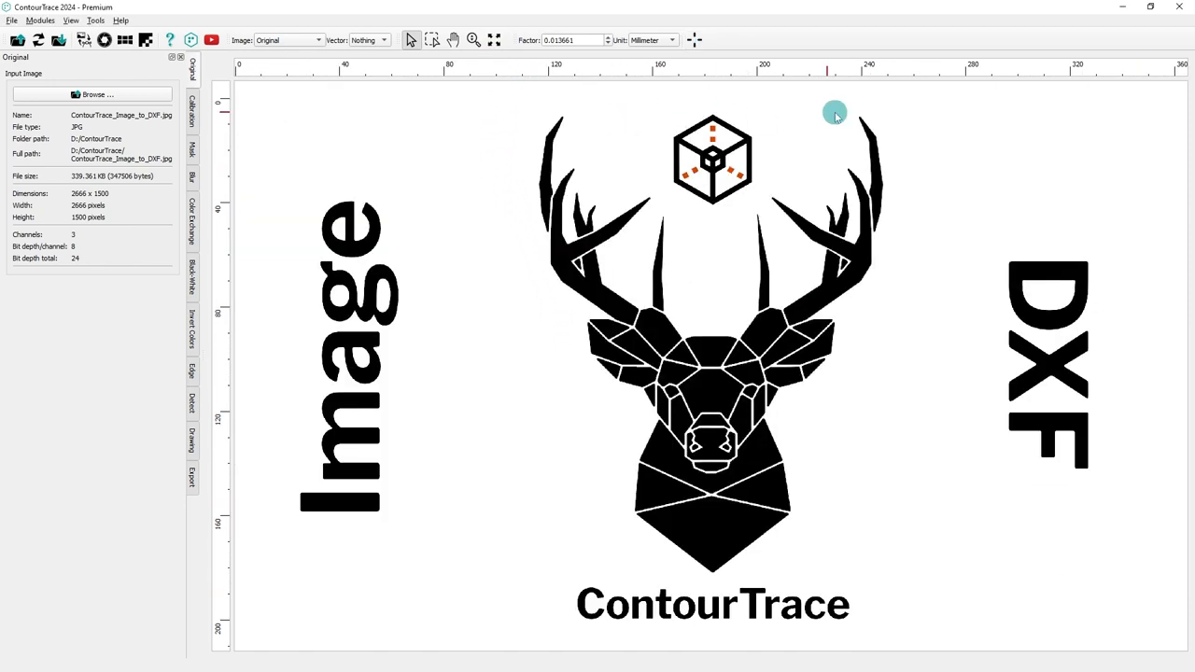
{"action": "mouse_move", "coordinate": [782, 70]}
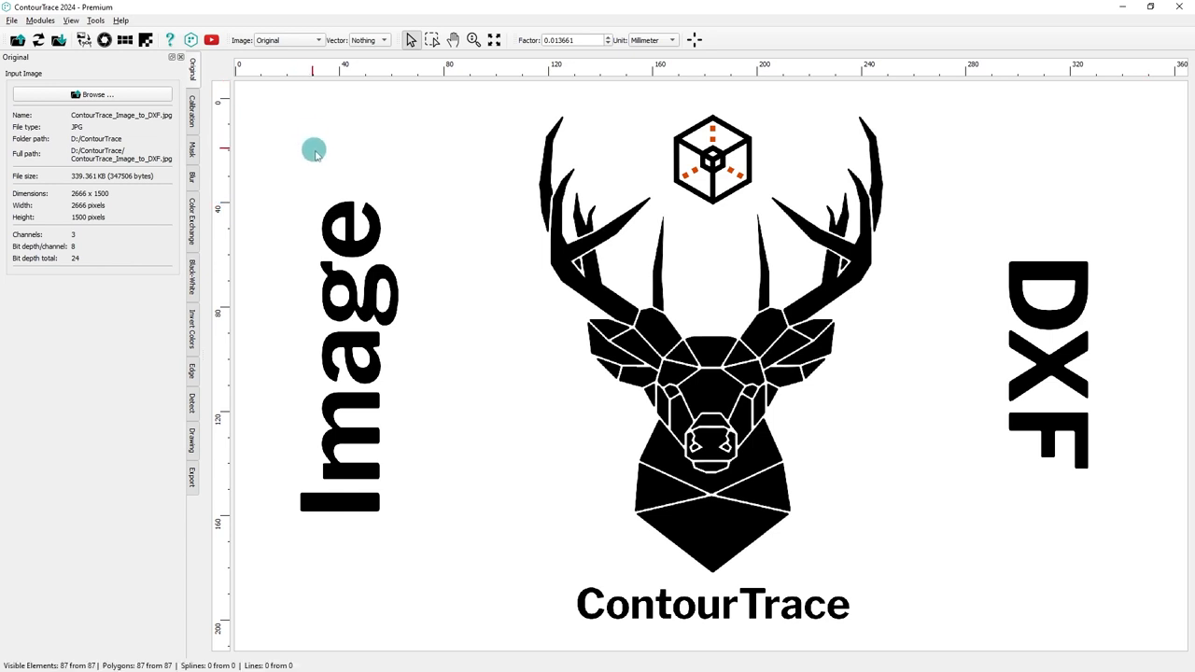
{"action": "mouse_move", "coordinate": [392, 180]}
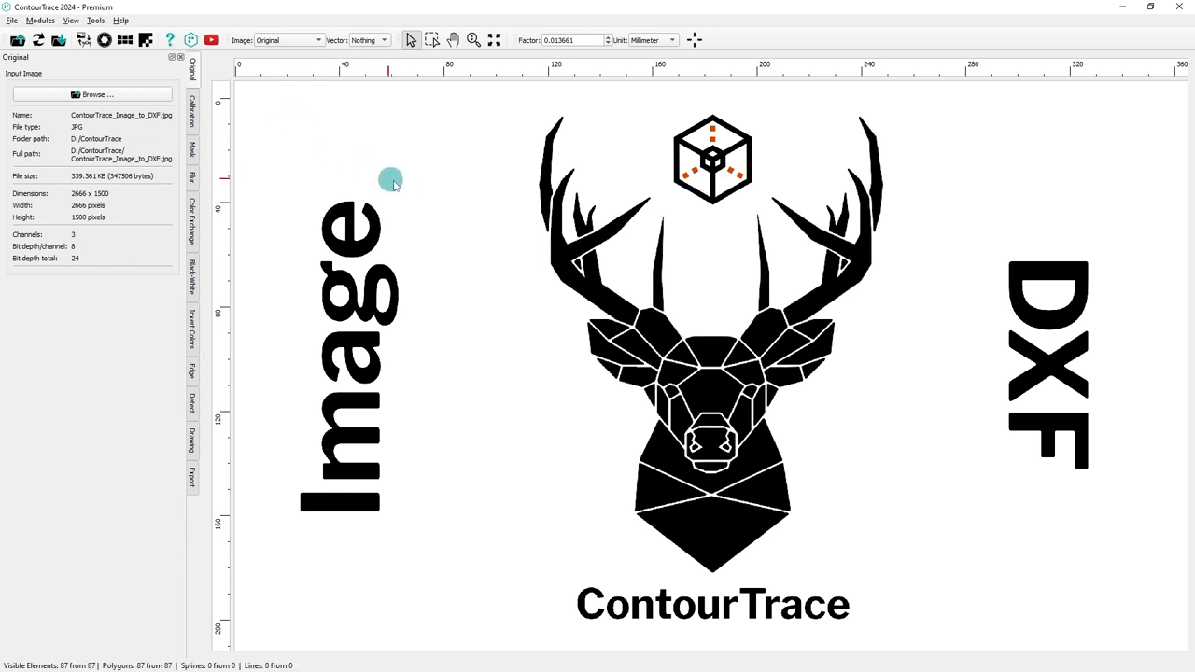
{"action": "mouse_move", "coordinate": [306, 137]}
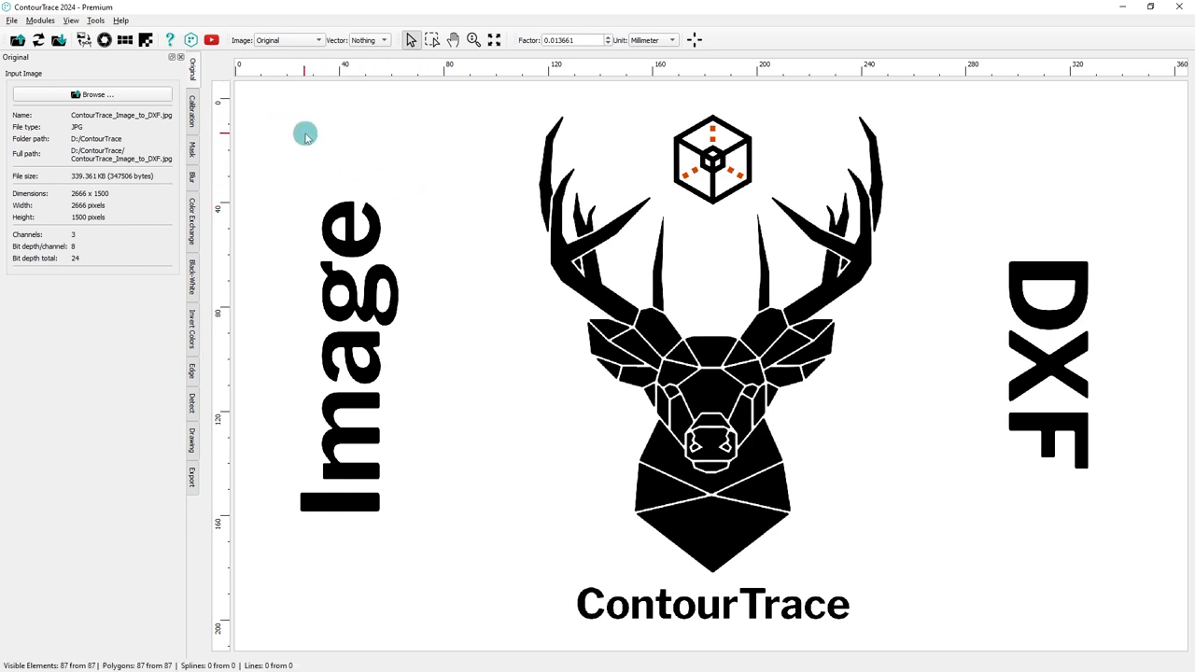
{"action": "left_click", "coordinate": [71, 21]}
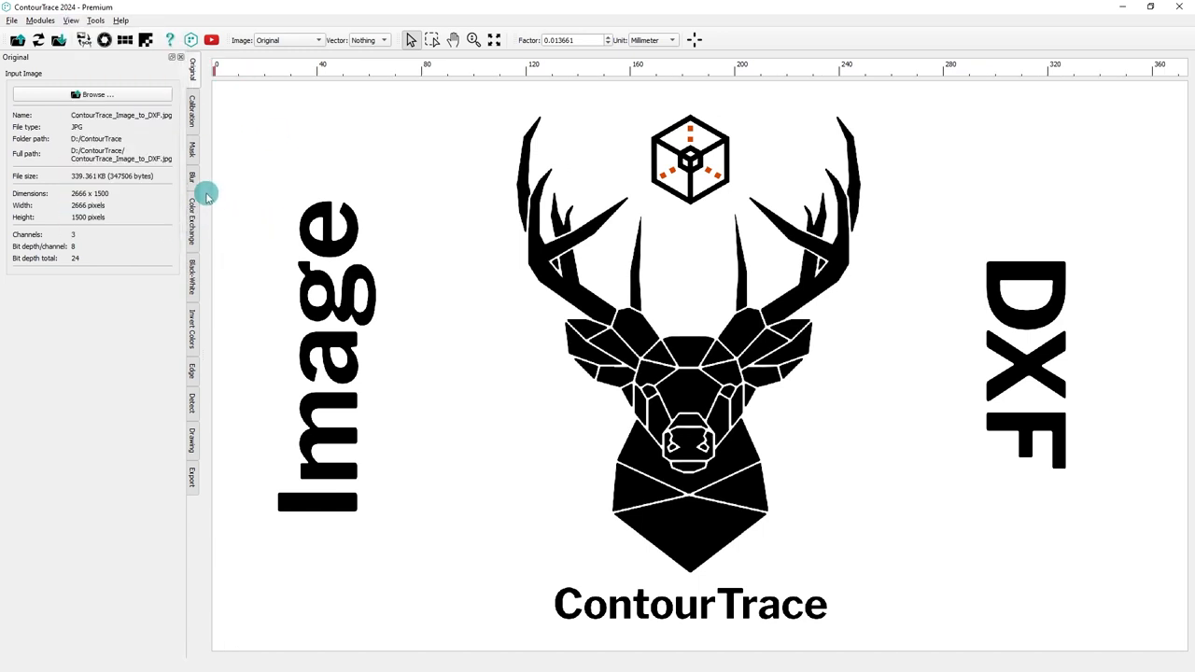
{"action": "left_click", "coordinate": [71, 21]}
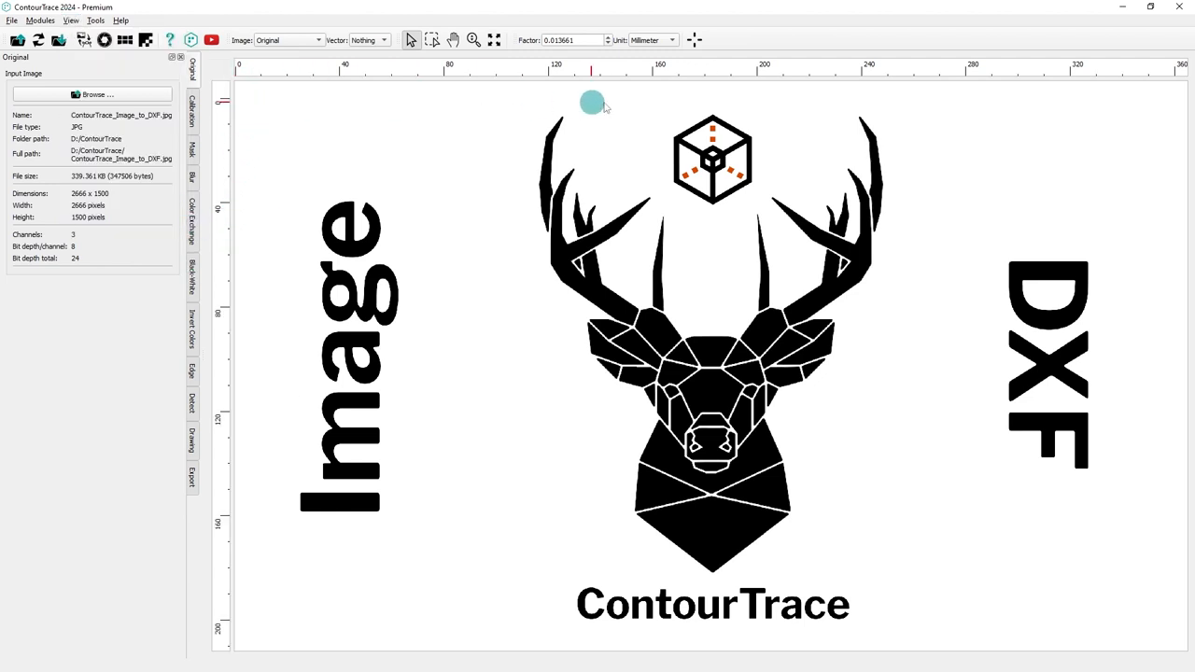
{"action": "mouse_move", "coordinate": [1061, 639]}
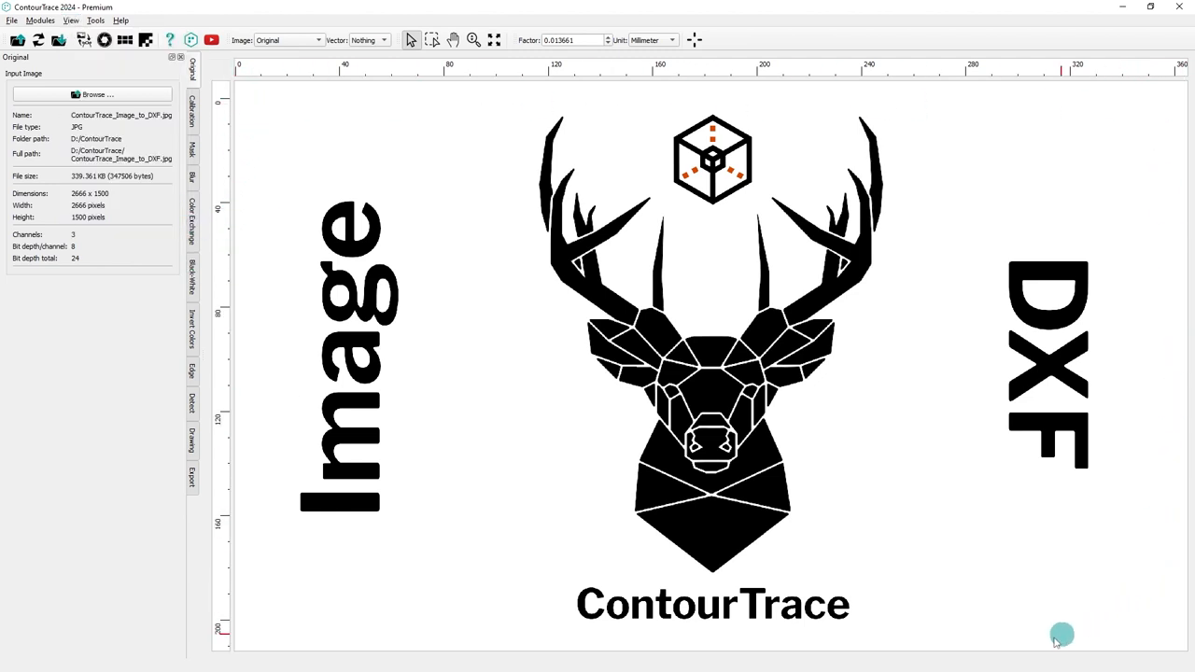
{"action": "mouse_move", "coordinate": [258, 400]}
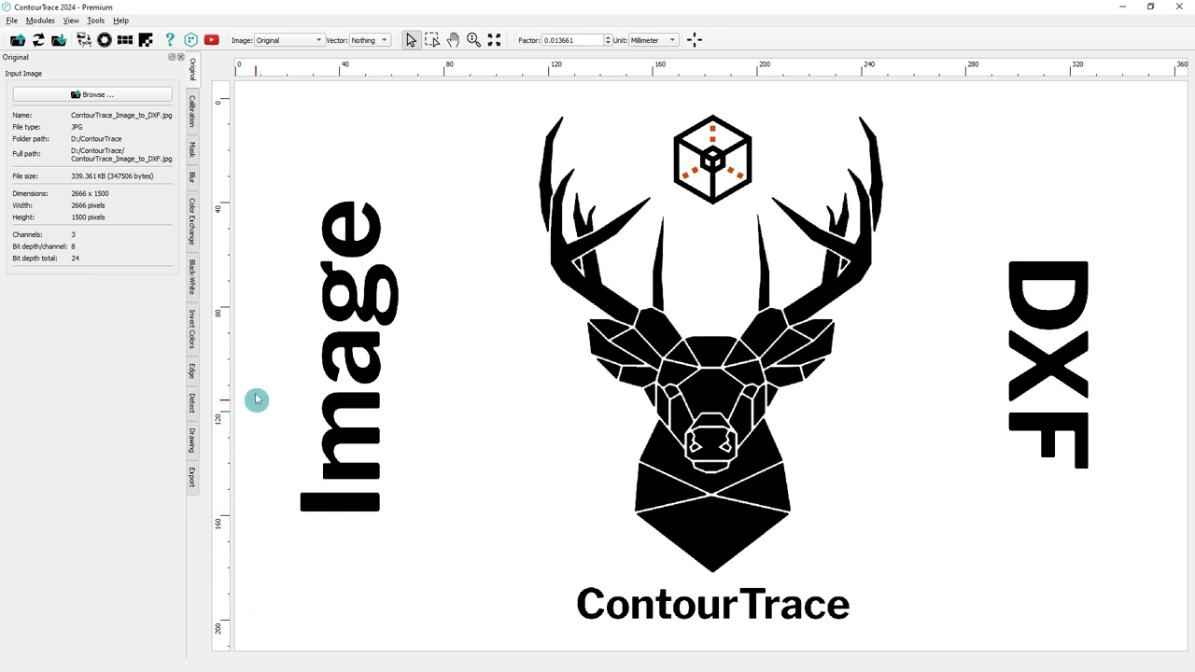
{"action": "mouse_move", "coordinate": [263, 100]}
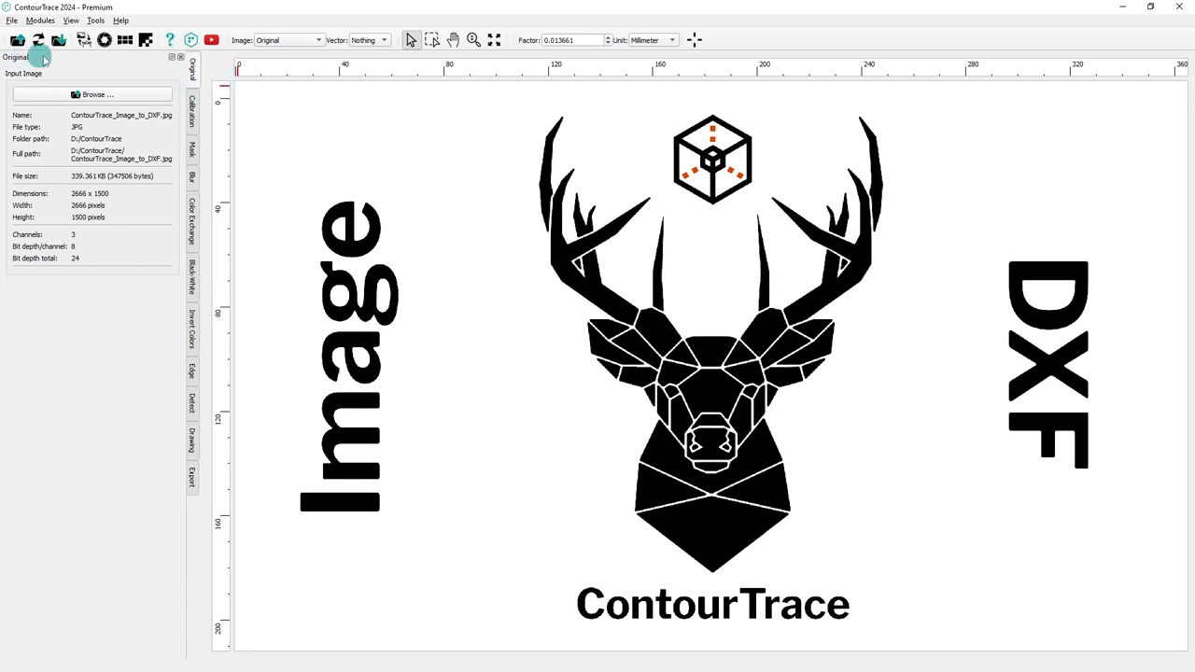
{"action": "mouse_move", "coordinate": [170, 576]}
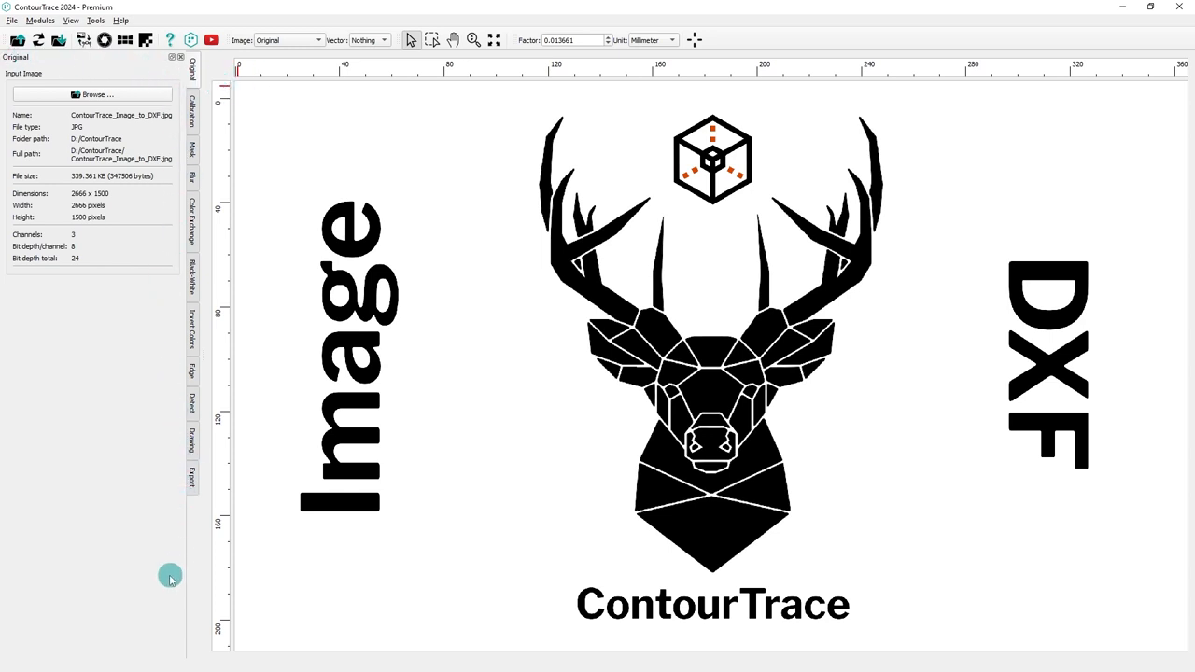
{"action": "mouse_move", "coordinate": [38, 152]}
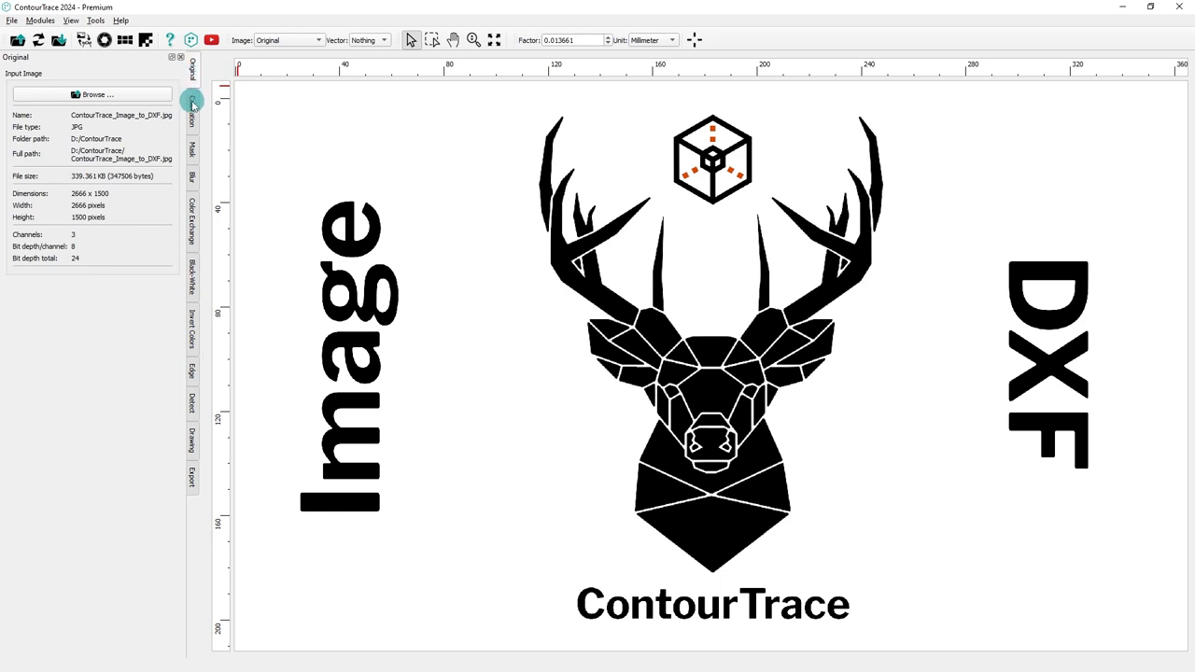
{"action": "left_click", "coordinate": [191, 103]}
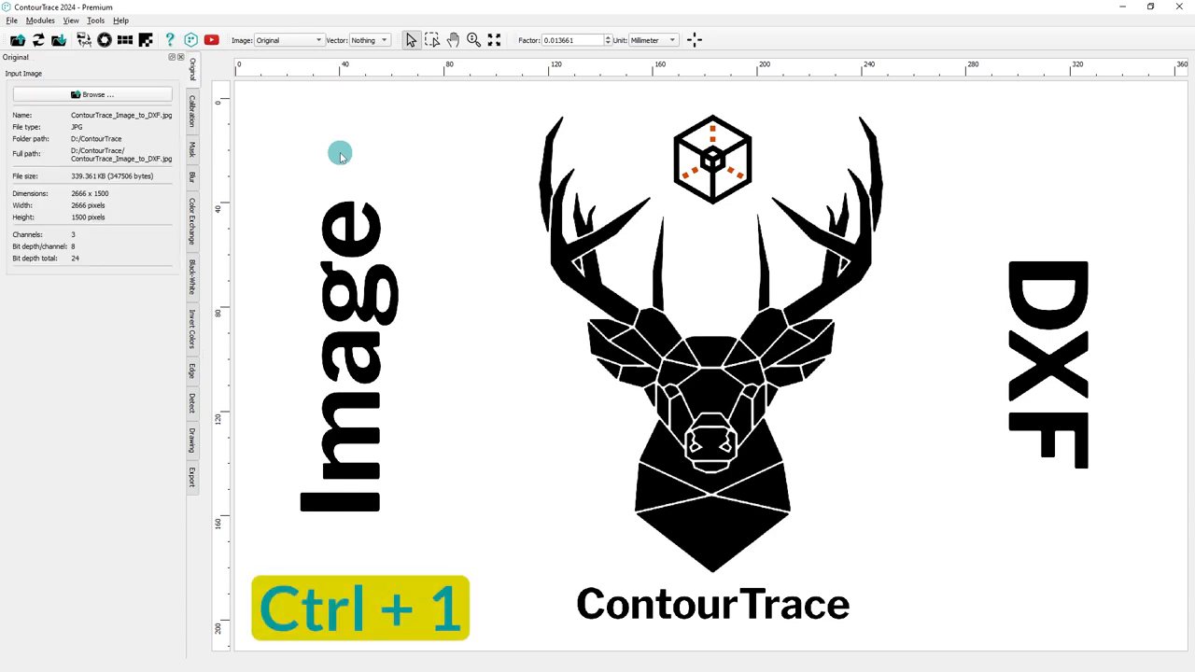
Step through Blur, Color Exchange, Black-White, Invert Colors and Edge operator tabs
{"action": "left_click", "coordinate": [192, 101]}
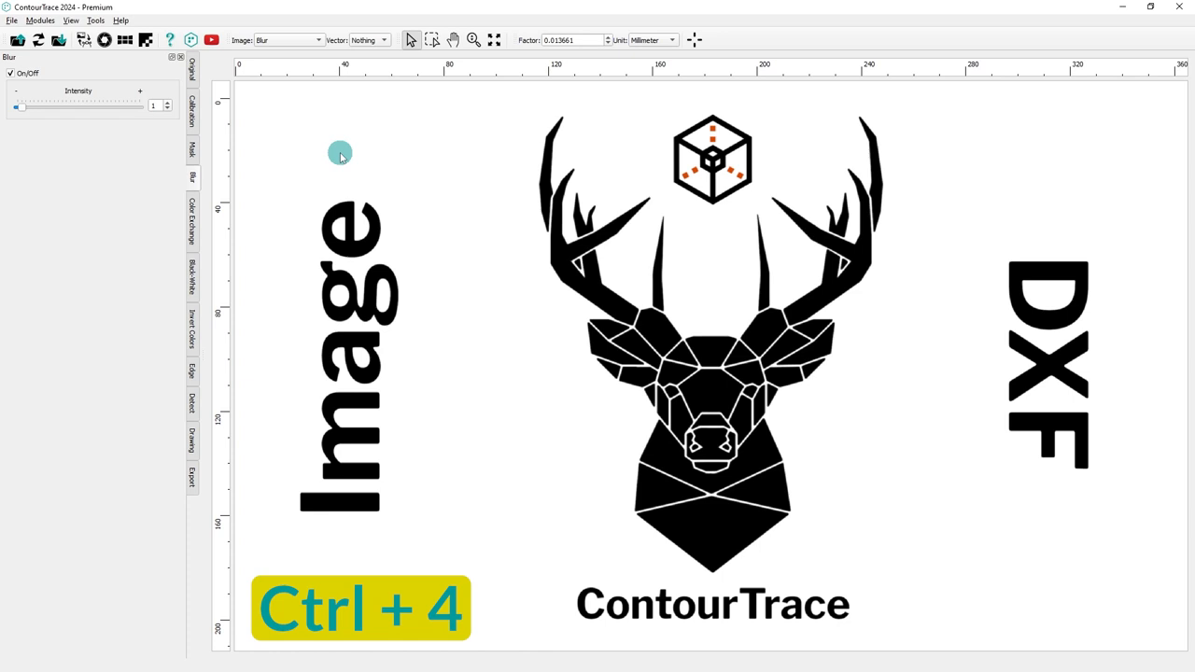
{"action": "left_click", "coordinate": [192, 224]}
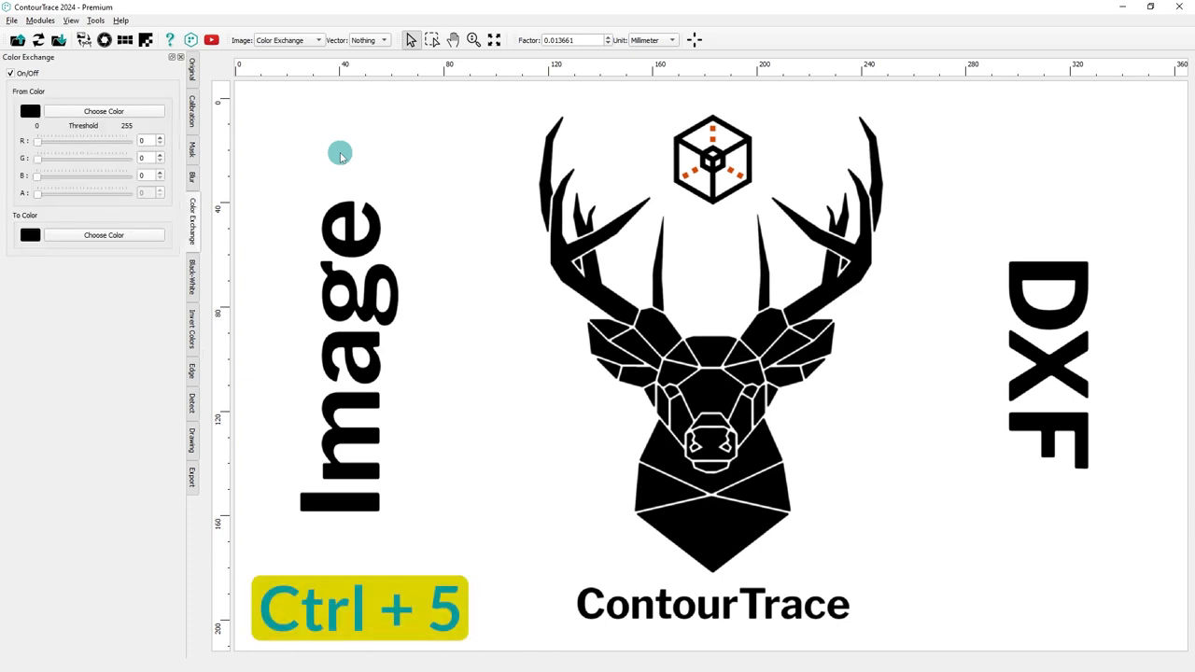
{"action": "left_click", "coordinate": [192, 276]}
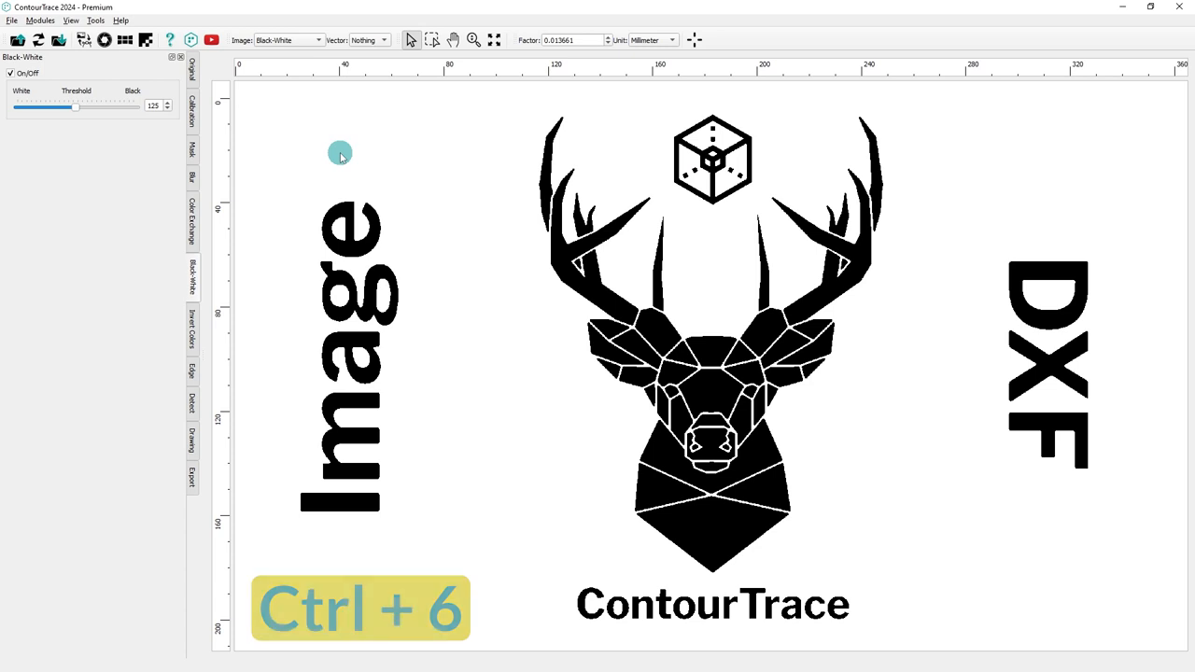
{"action": "left_click", "coordinate": [192, 331]}
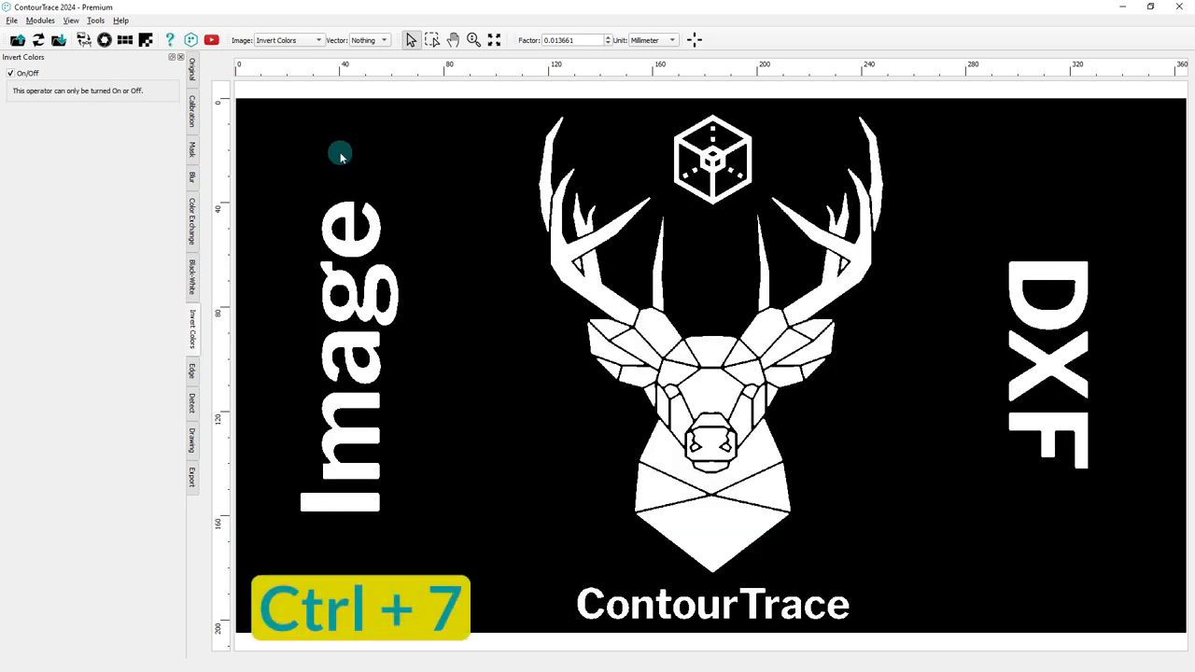
{"action": "left_click", "coordinate": [191, 370]}
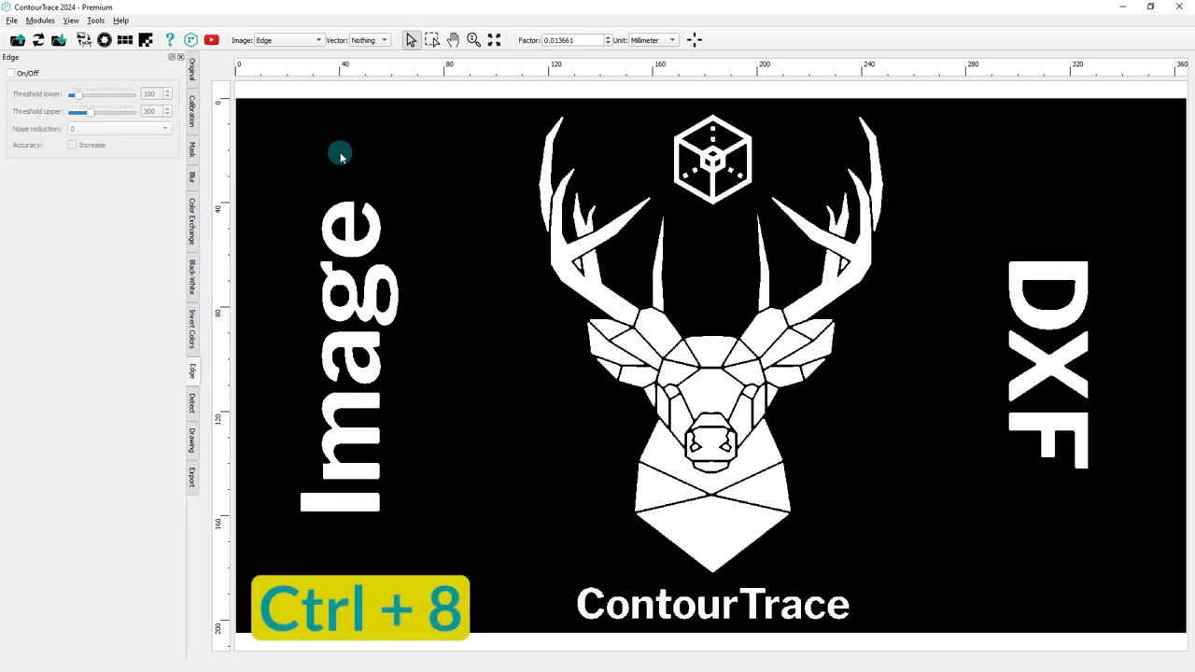